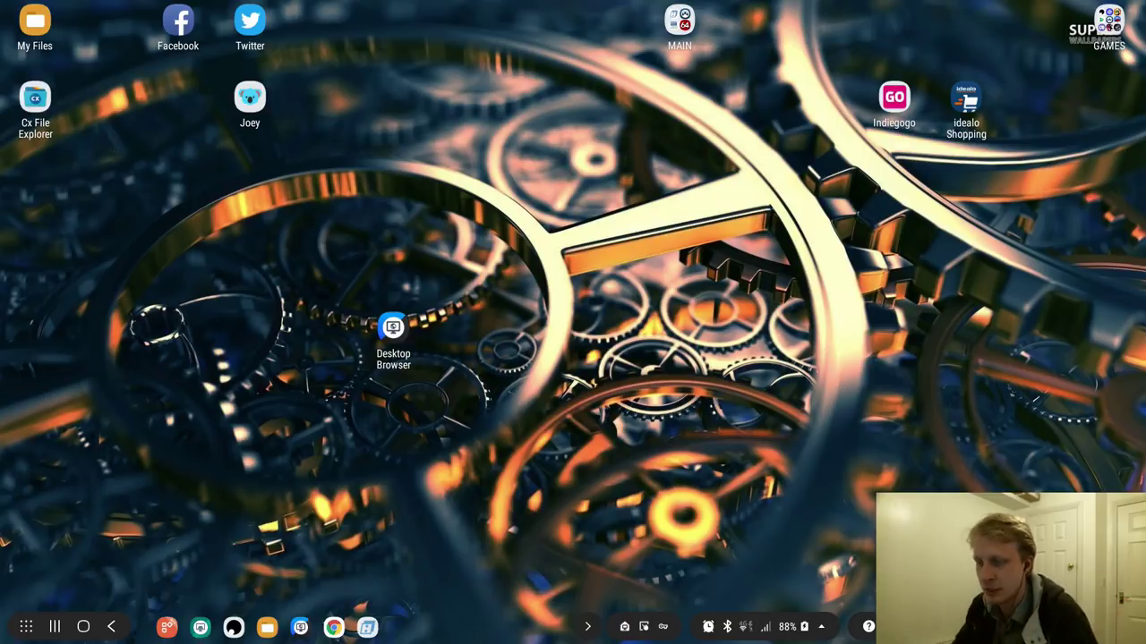
{"action": "mouse_move", "coordinate": [356, 564]}
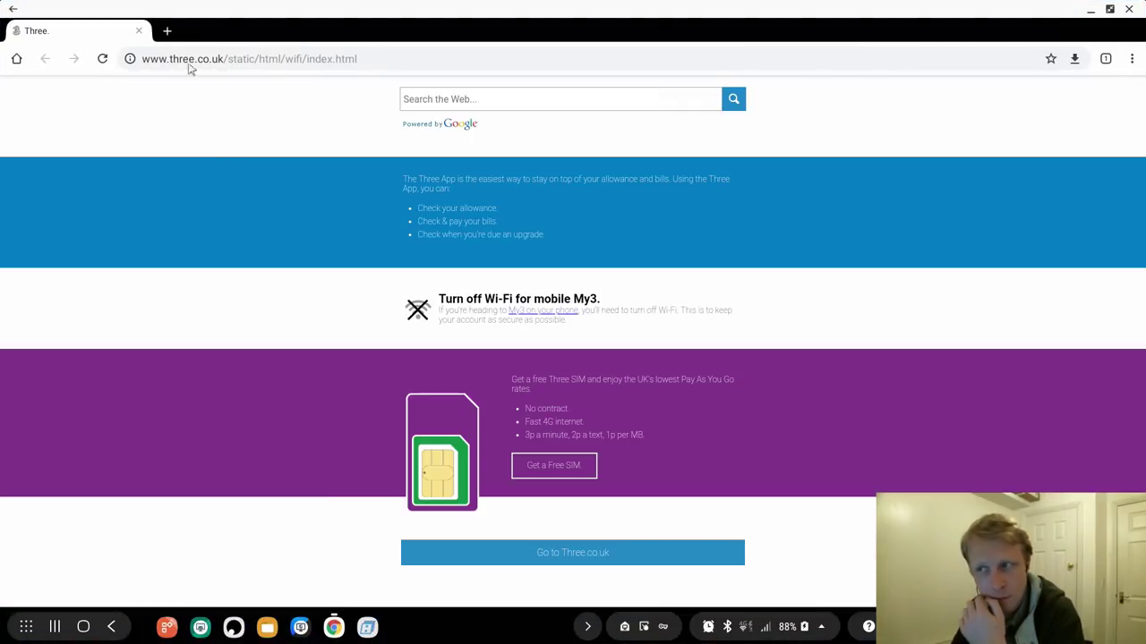
{"action": "mouse_move", "coordinate": [235, 76]}
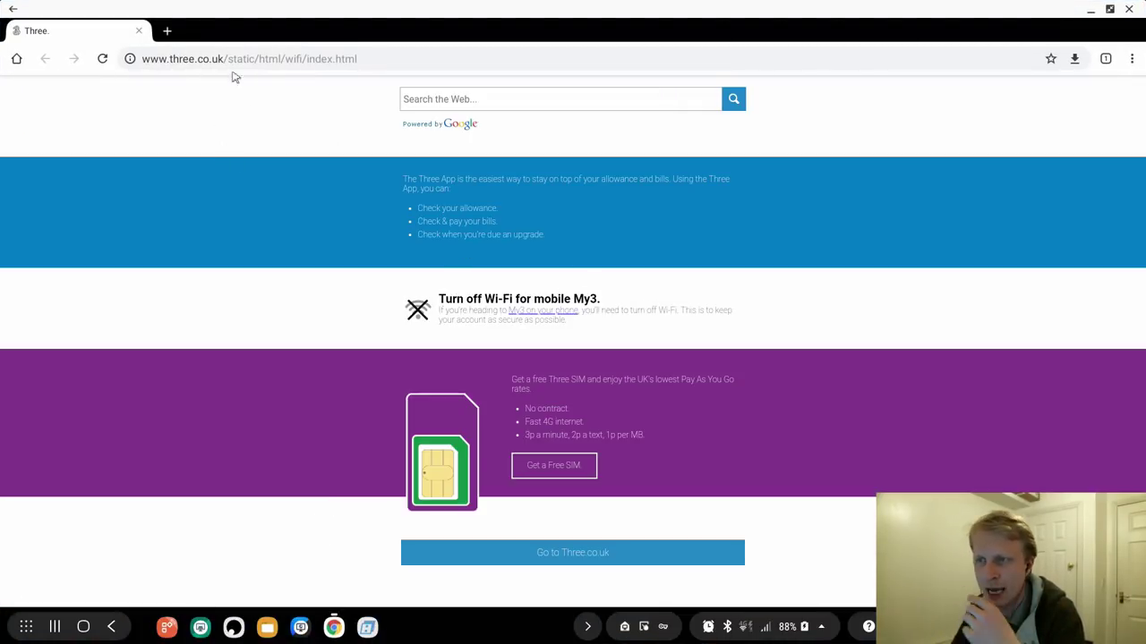
Go to youtube.com from the Three Wi-Fi landing page, then load the Google homepage via Home.
{"action": "left_click", "coordinate": [249, 58]}
{"action": "type", "text": "yout"}
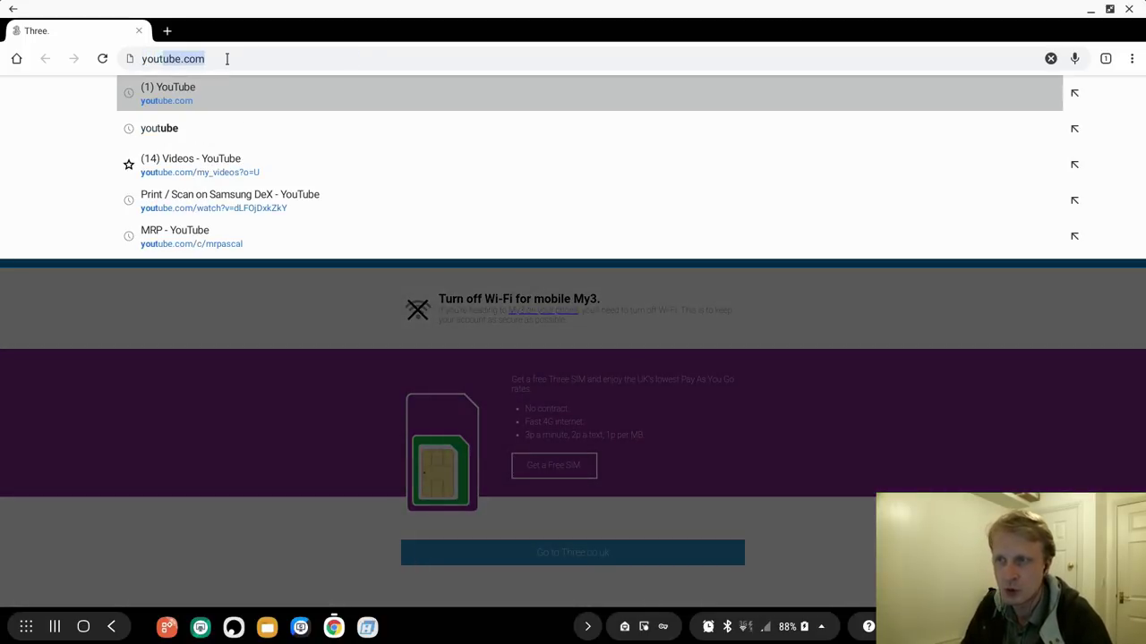
{"action": "left_click", "coordinate": [168, 93]}
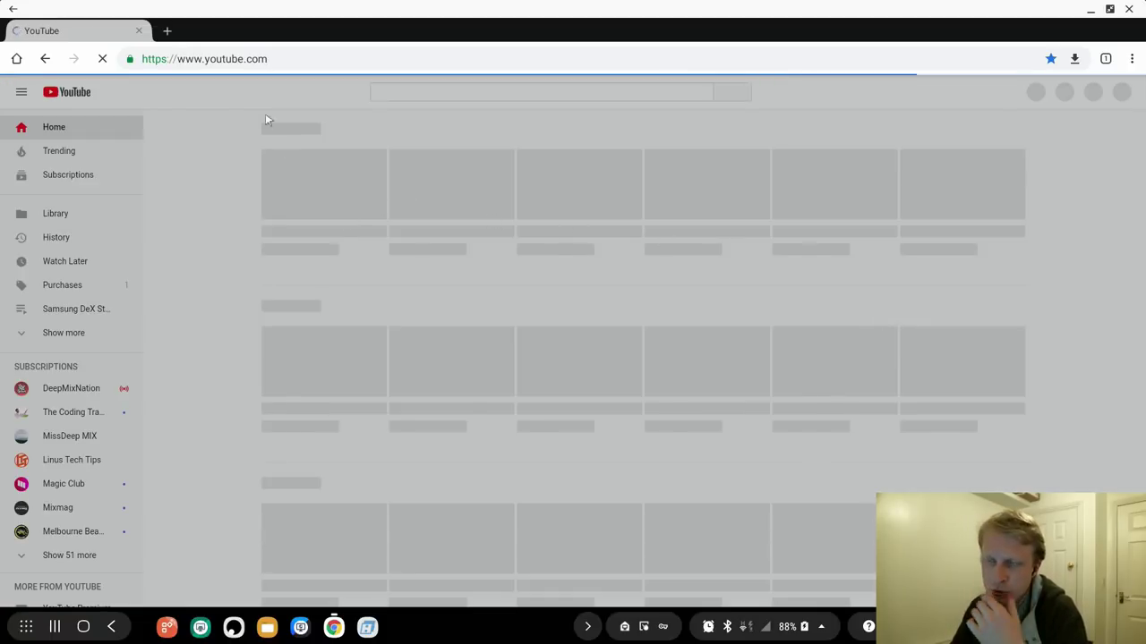
{"action": "left_click", "coordinate": [204, 57]}
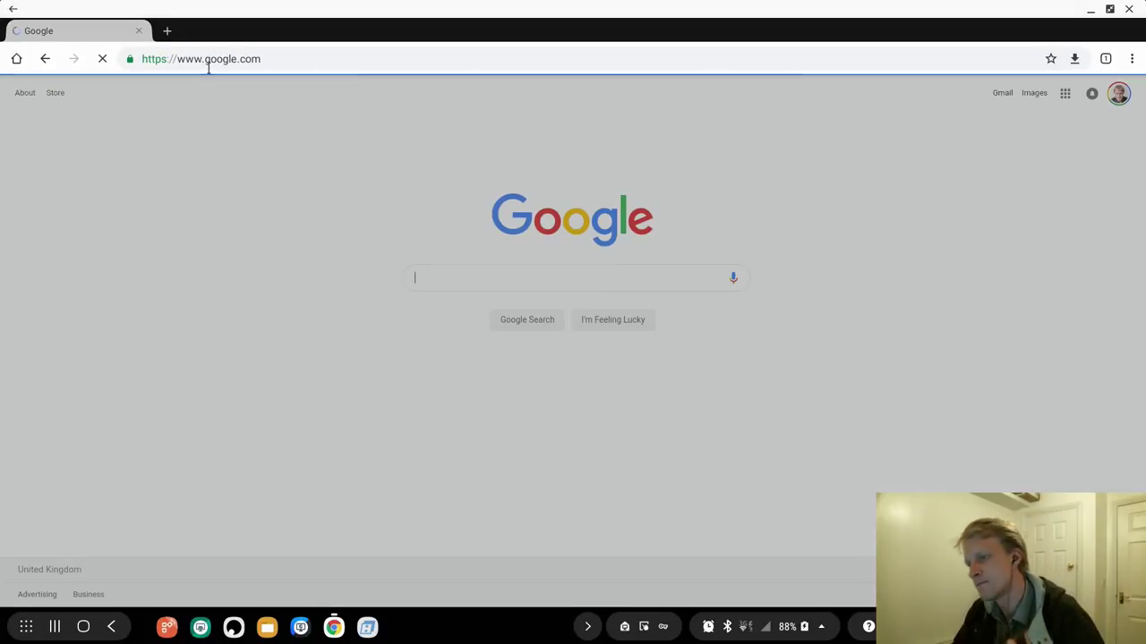
Search Google for 'samsung dex mrp video' and open the 'Print / Scan on Samsung DeX - YouTube' result.
{"action": "left_click", "coordinate": [1131, 57]}
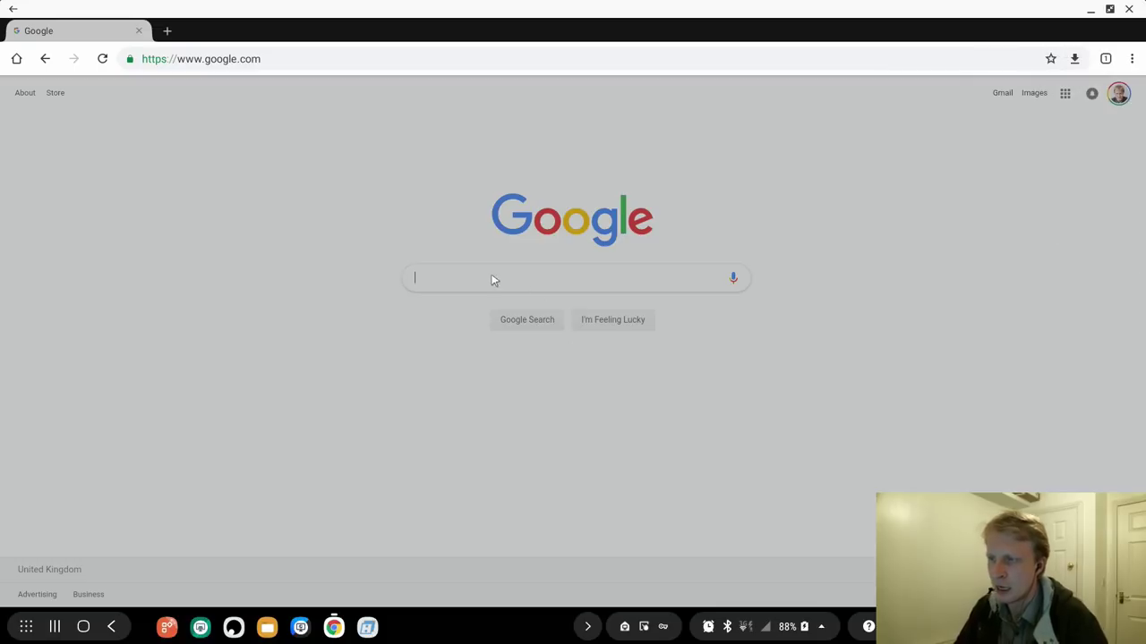
{"action": "type", "text": "samsung dex mrp video"}
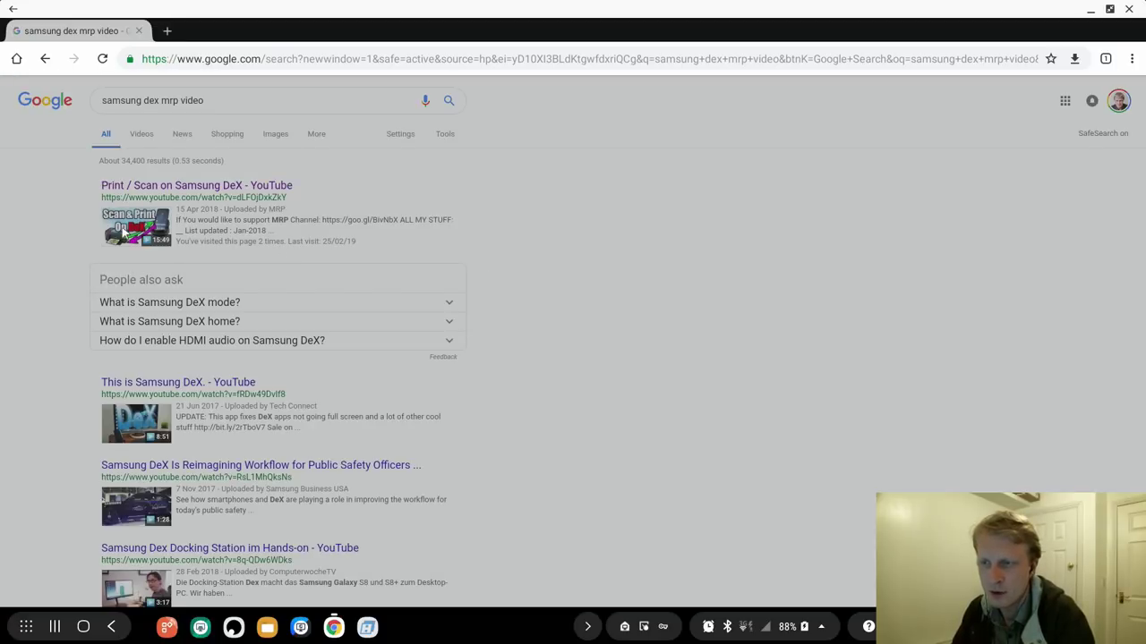
{"action": "left_click", "coordinate": [197, 185]}
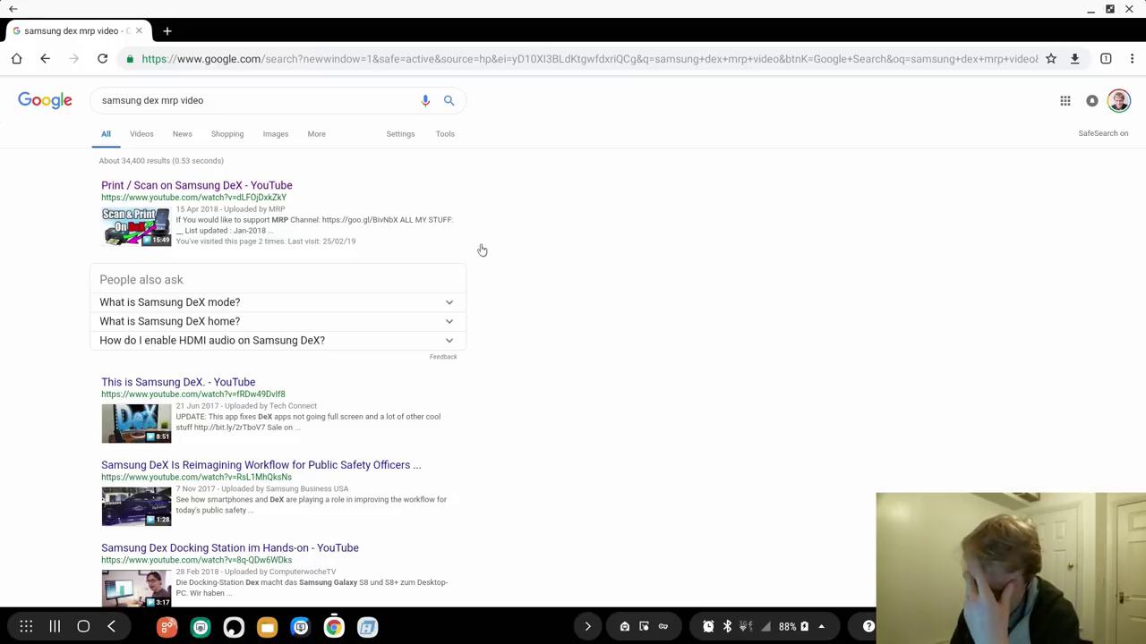
{"action": "left_click", "coordinate": [197, 184]}
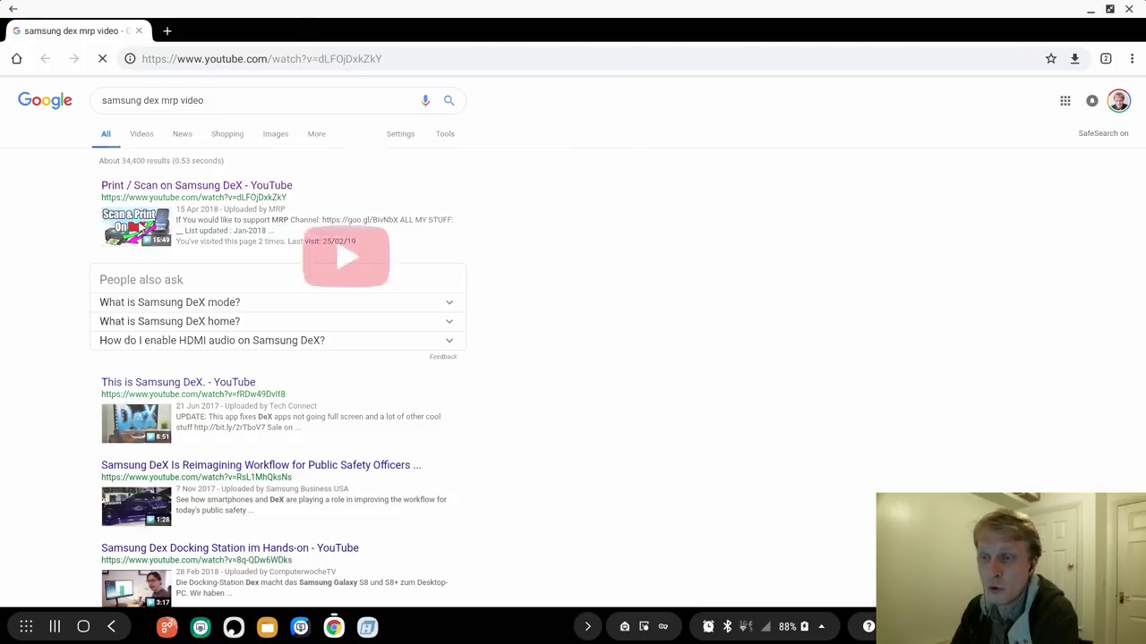
{"action": "left_click", "coordinate": [348, 258]}
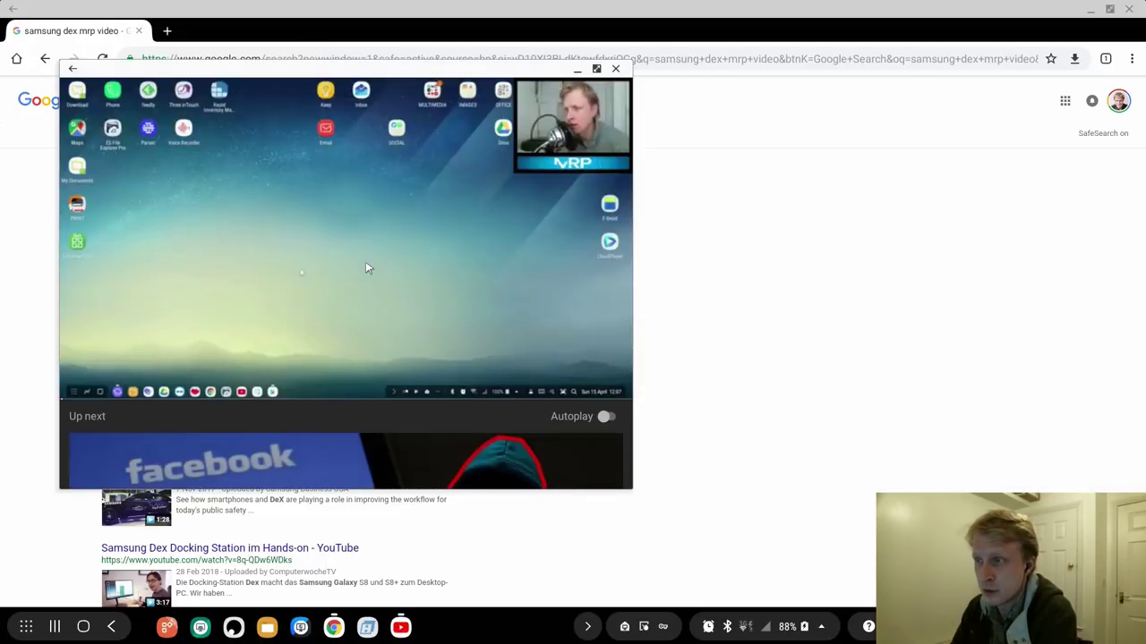
{"action": "mouse_move", "coordinate": [616, 68]}
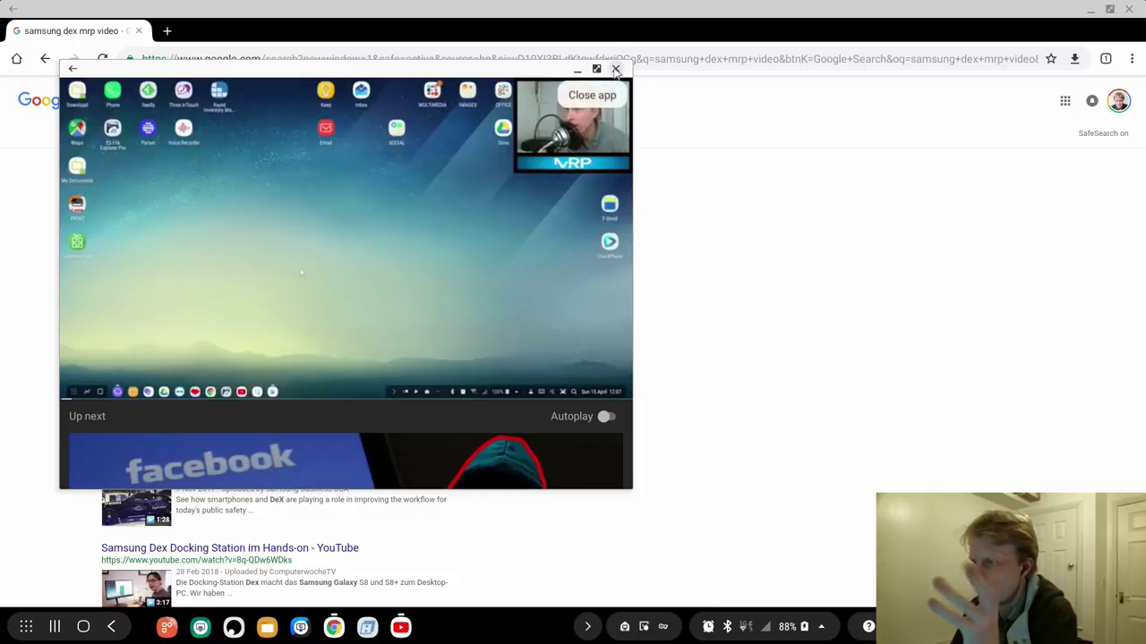
Close the pop-up video player and search YouTube in a new tab for 'samsung dex mrp channel'.
{"action": "left_click", "coordinate": [615, 70]}
{"action": "type", "text": "youtube."}
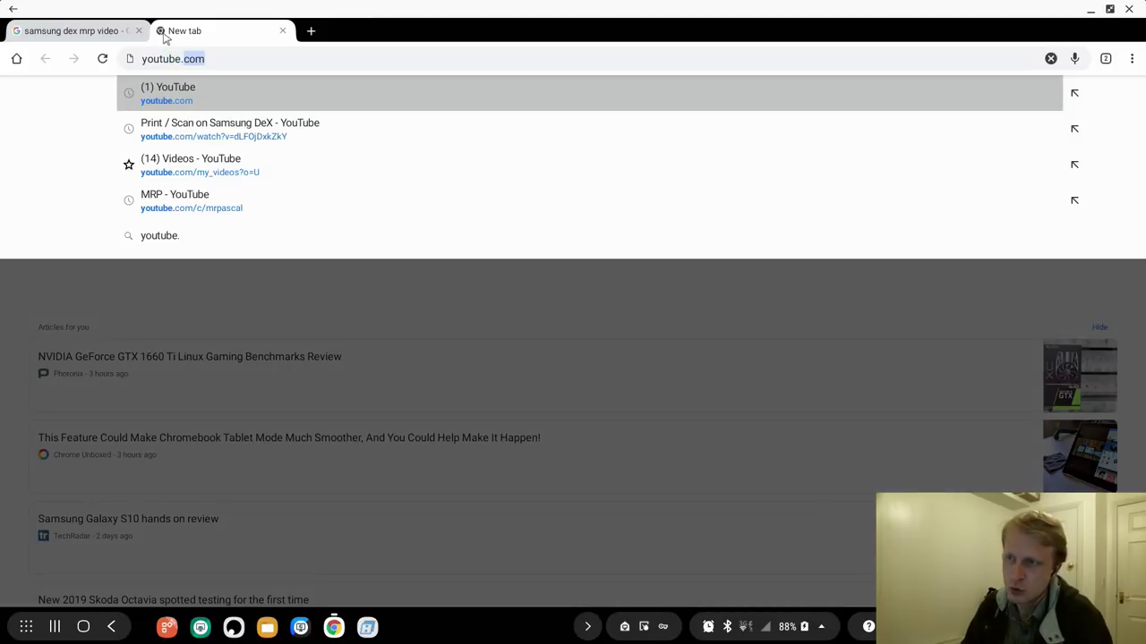
{"action": "left_click", "coordinate": [168, 93]}
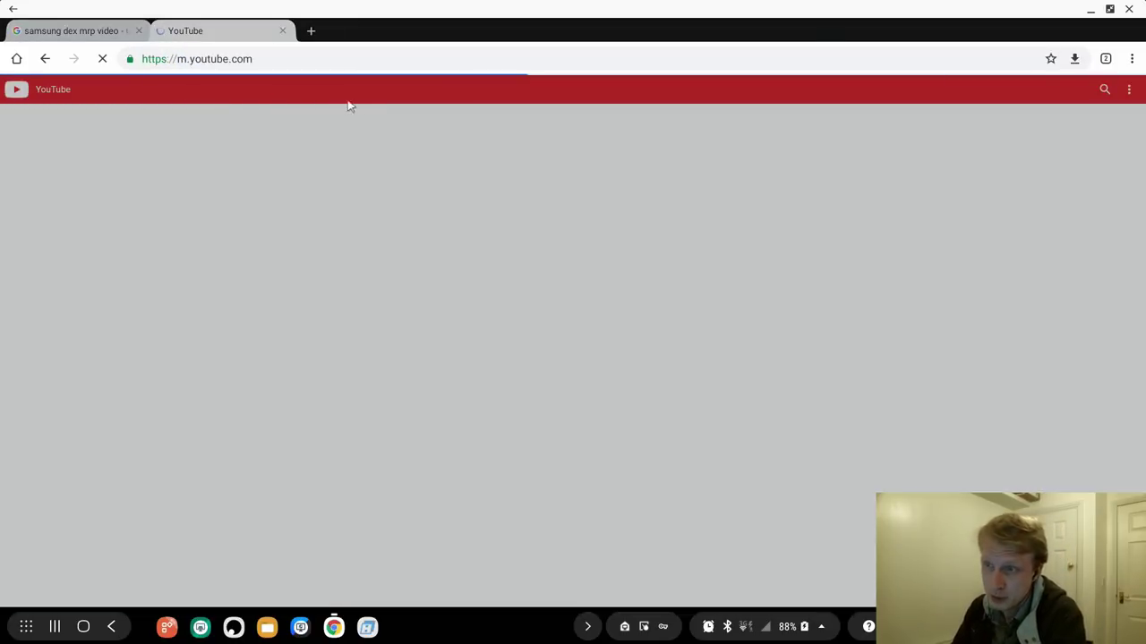
{"action": "left_click", "coordinate": [72, 31]}
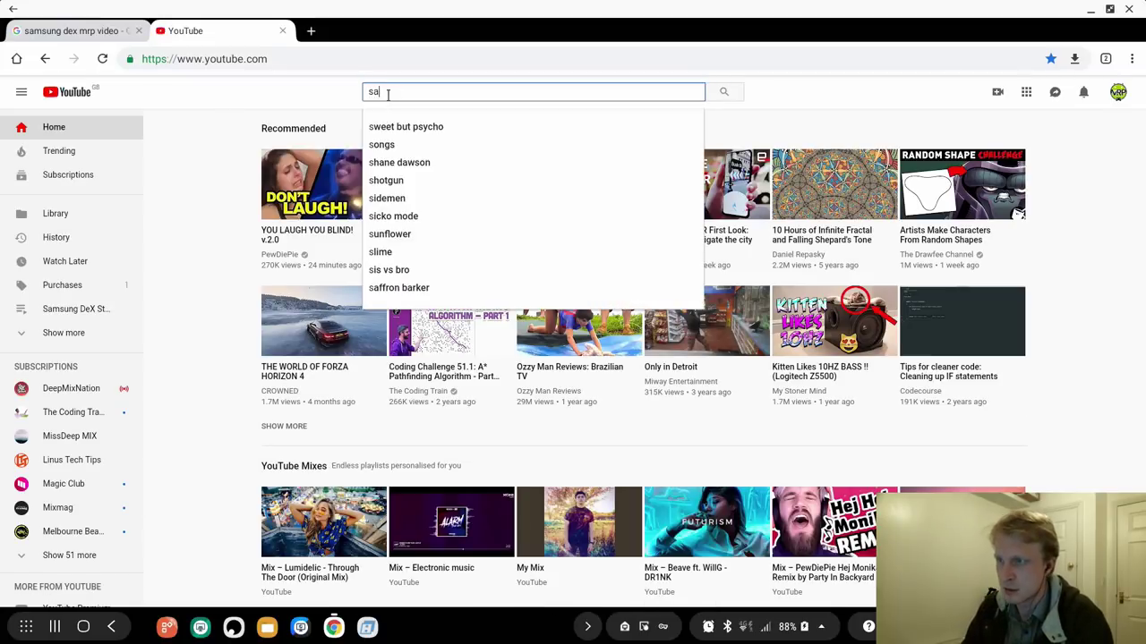
{"action": "type", "text": "samsung dex mrp chjan"}
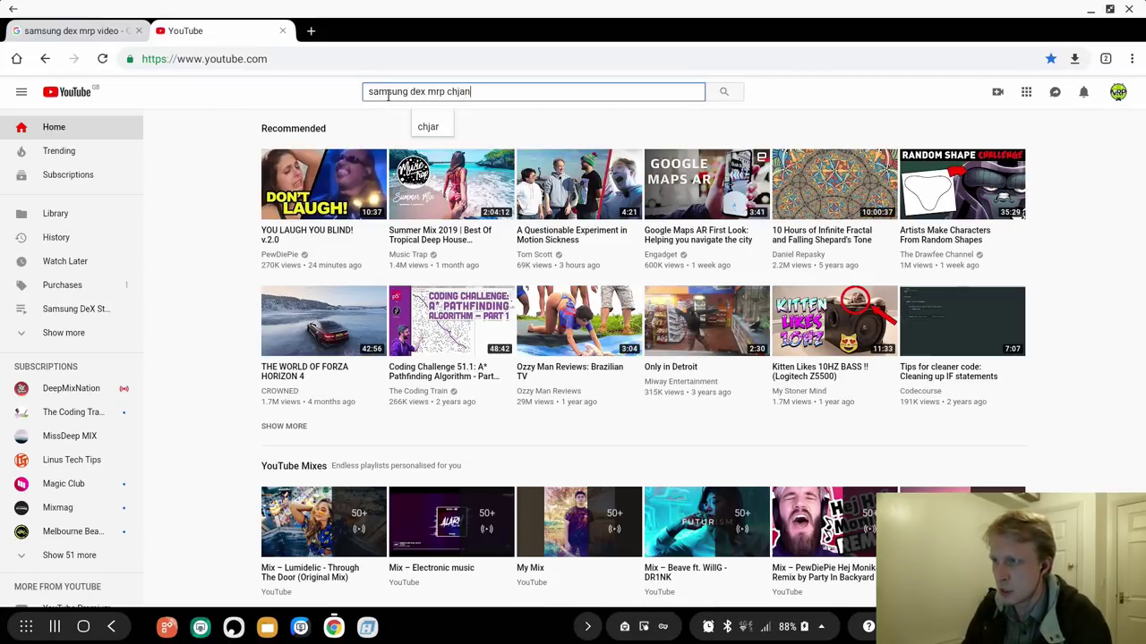
{"action": "type", "text": "channel"}
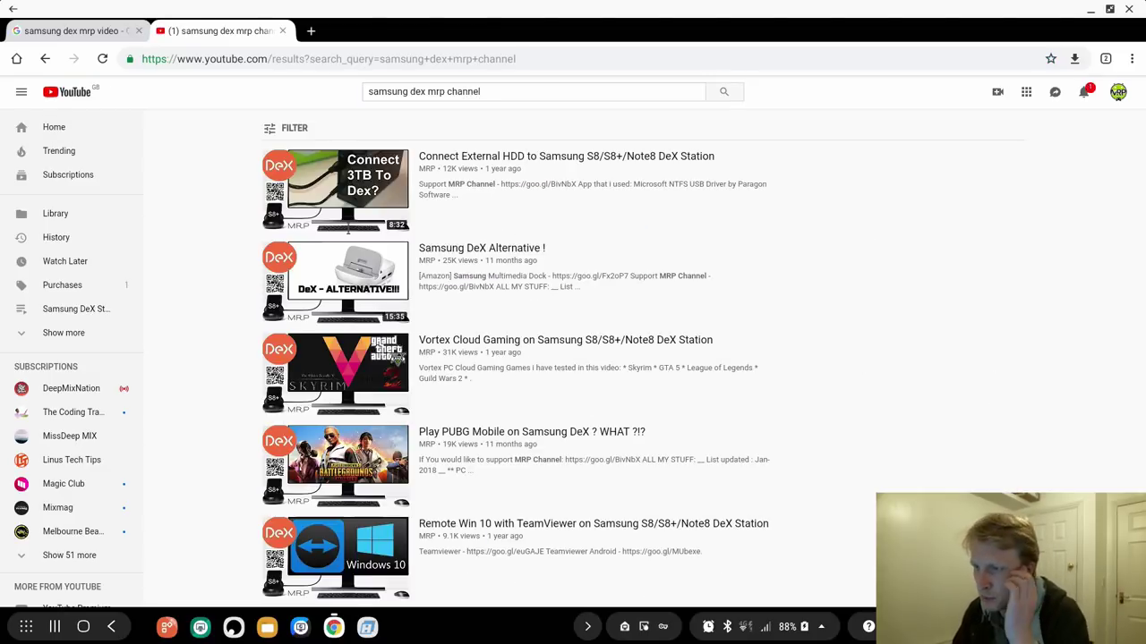
Play the 'Samsung DeX Alternative !' video, then return to the Google results tab.
{"action": "left_click", "coordinate": [335, 283]}
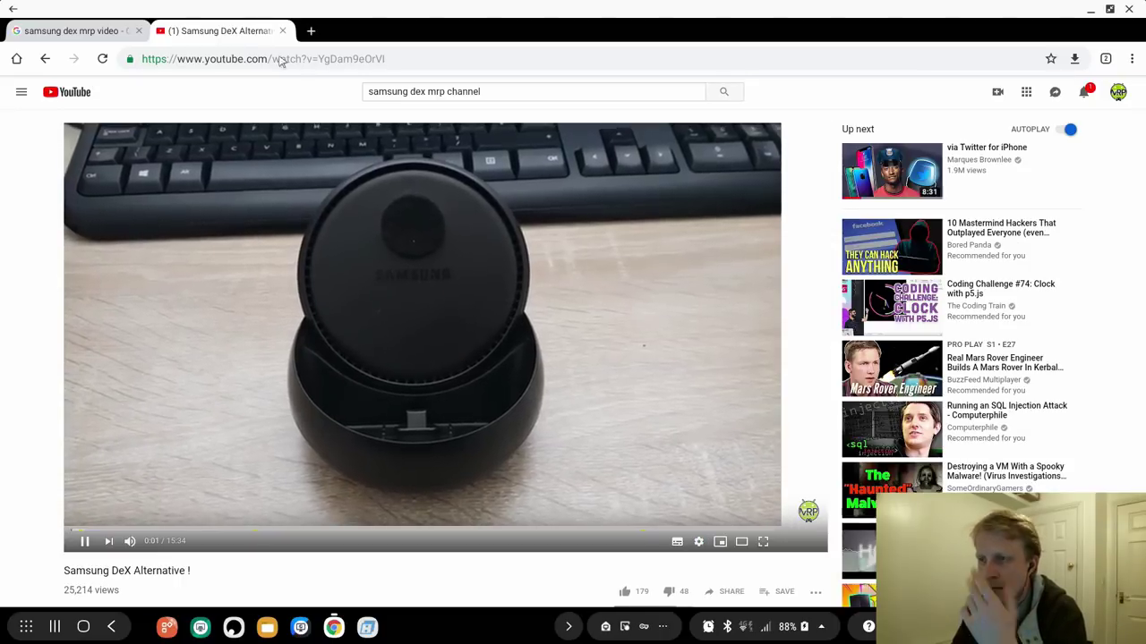
{"action": "left_click", "coordinate": [71, 31]}
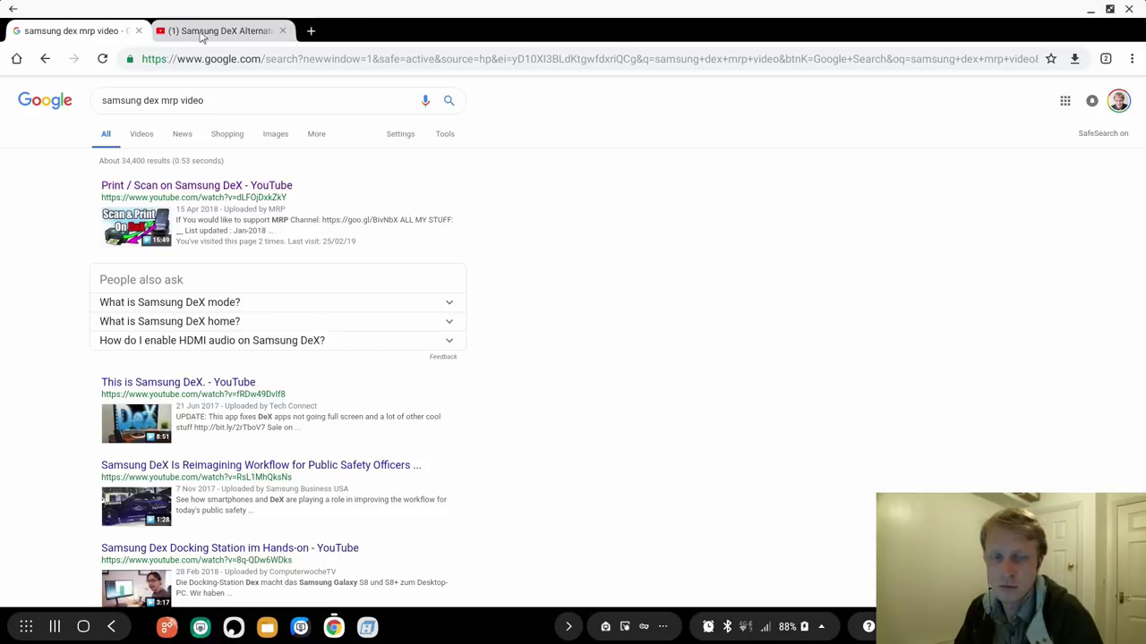
Close the YouTube video tab so only the Google results tab remains in Chrome.
{"action": "left_click", "coordinate": [71, 31]}
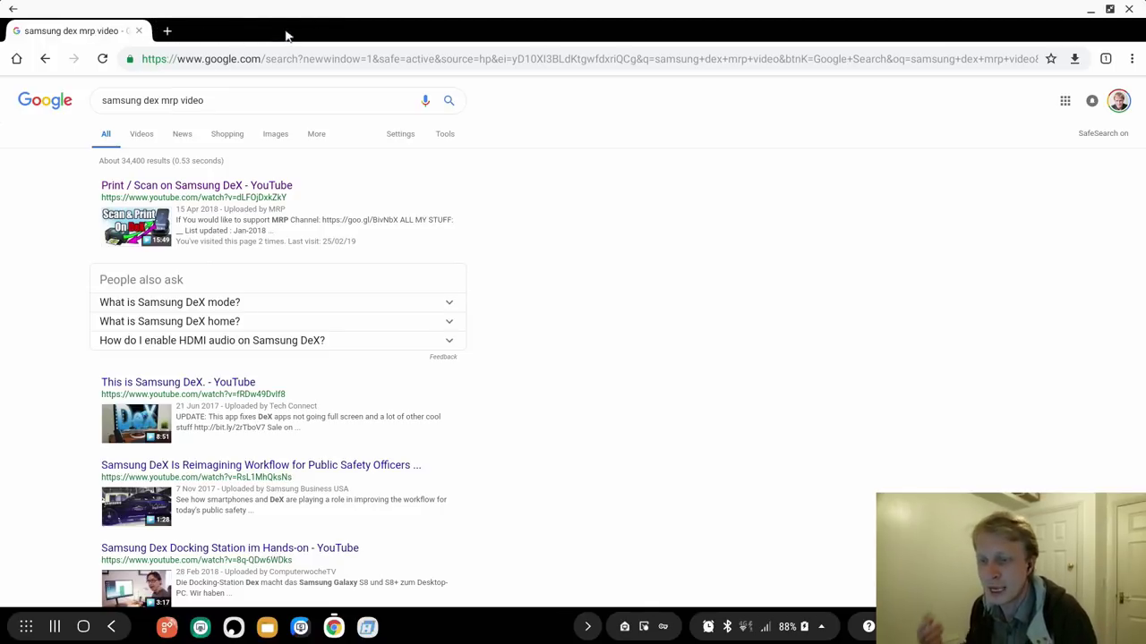
{"action": "mouse_move", "coordinate": [1110, 29]}
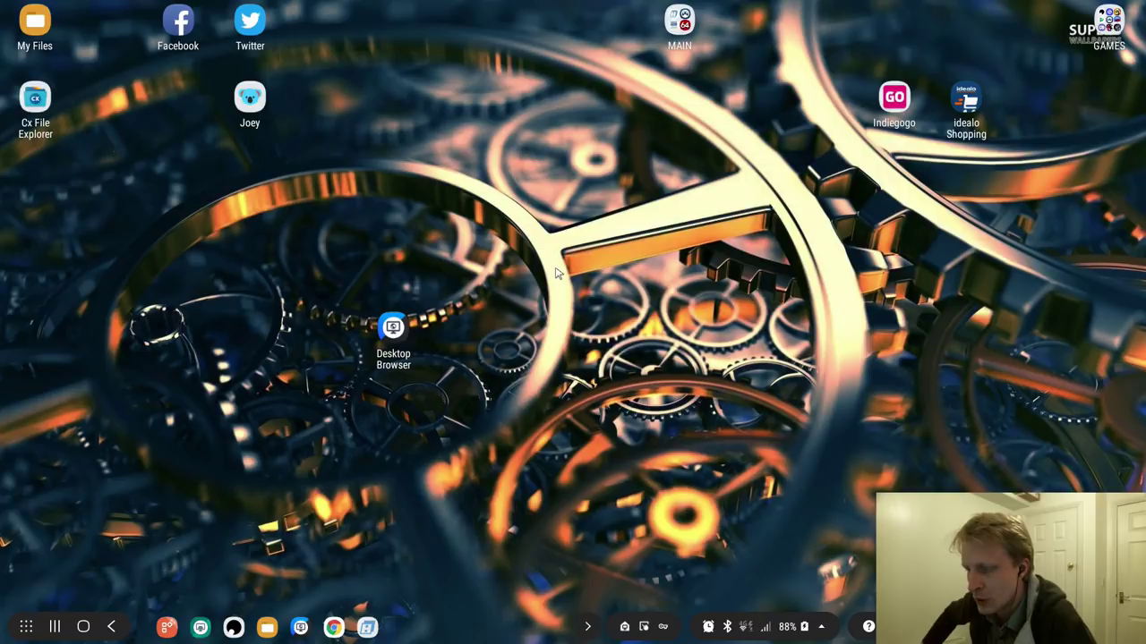
{"action": "mouse_move", "coordinate": [329, 581]}
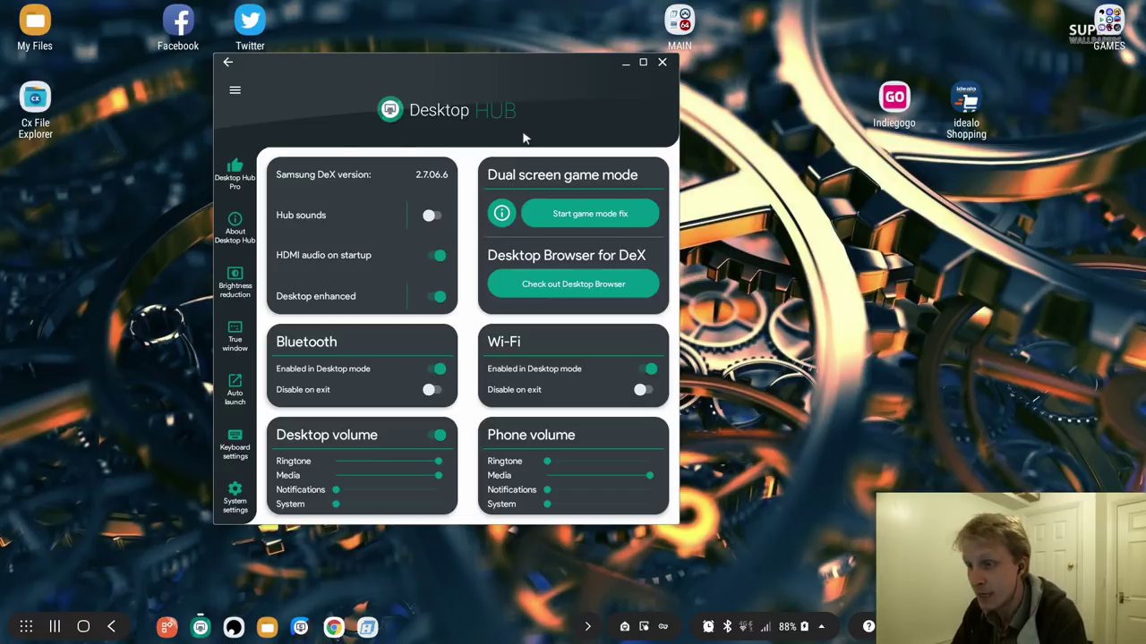
{"action": "mouse_move", "coordinate": [663, 65]}
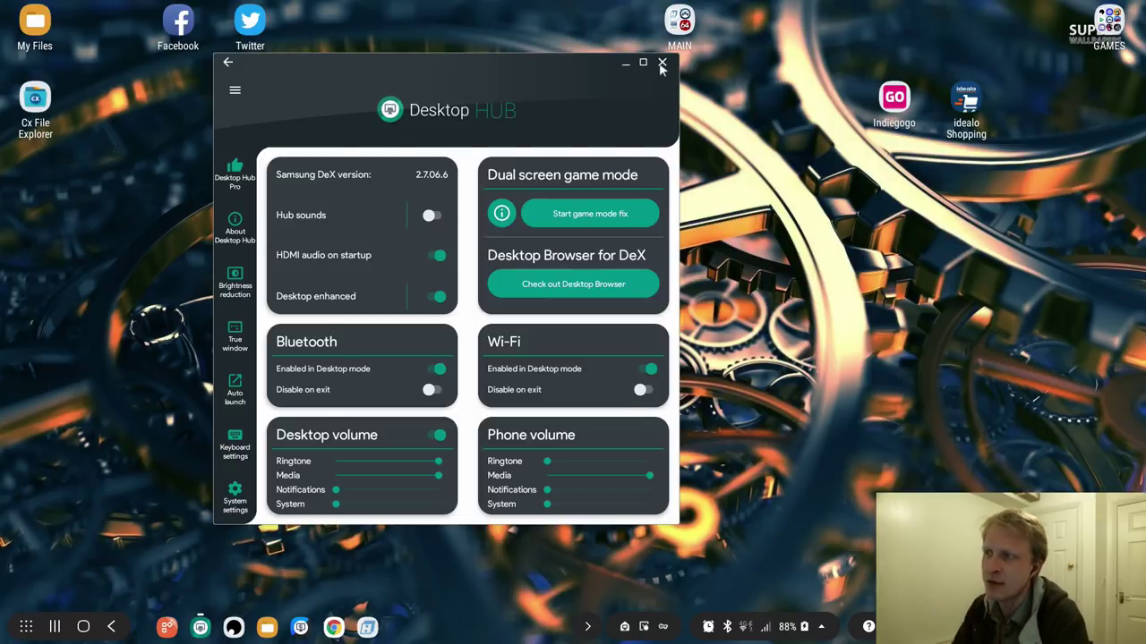
Close the Desktop Hub panel and show Desktop Browser's three-dot options menu on the Google homepage.
{"action": "left_click", "coordinate": [662, 64]}
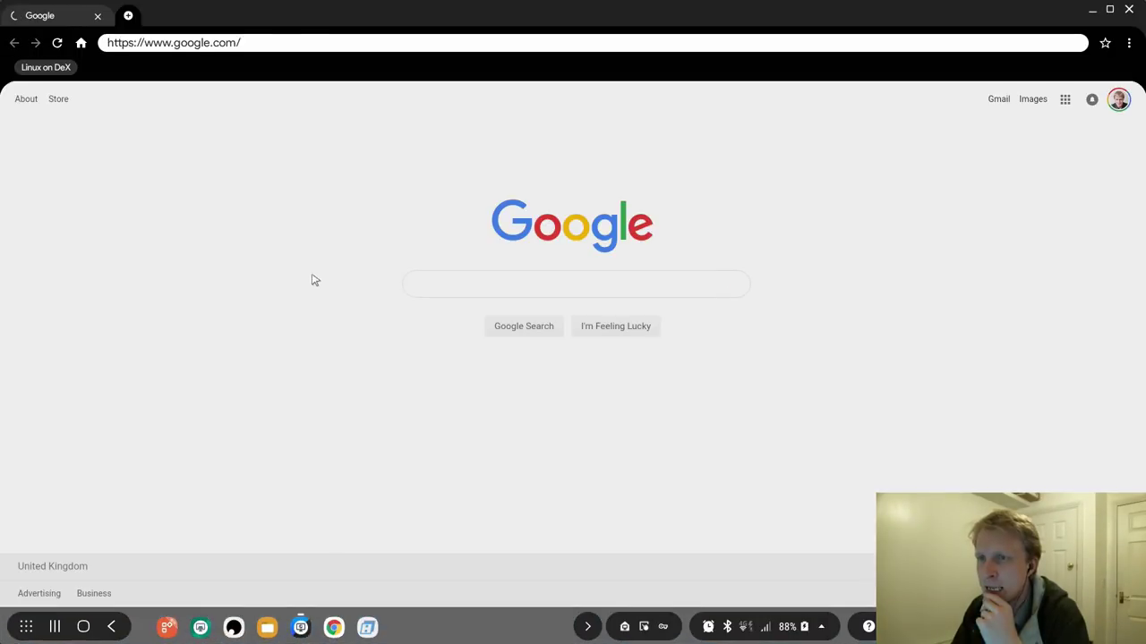
{"action": "mouse_move", "coordinate": [420, 202]}
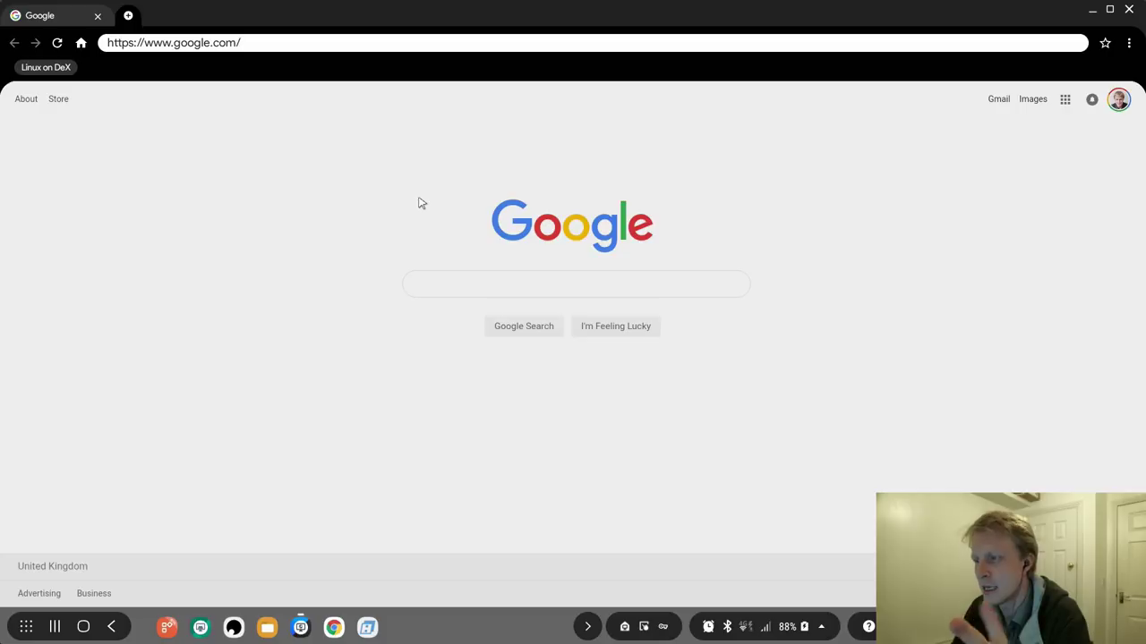
{"action": "mouse_move", "coordinate": [165, 55]}
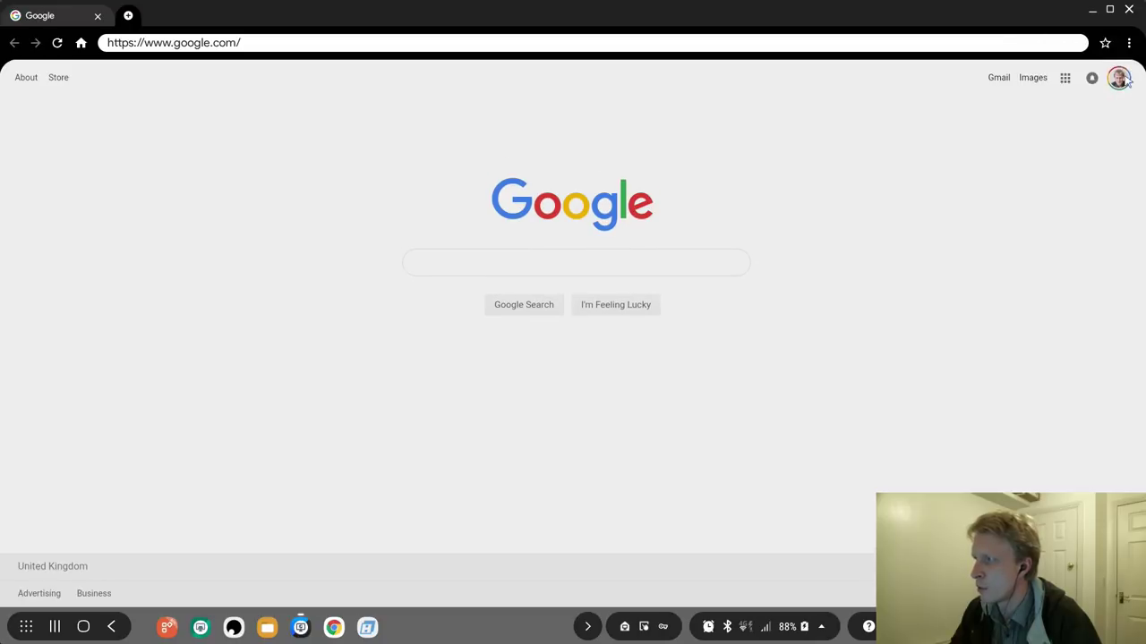
{"action": "left_click", "coordinate": [1128, 43]}
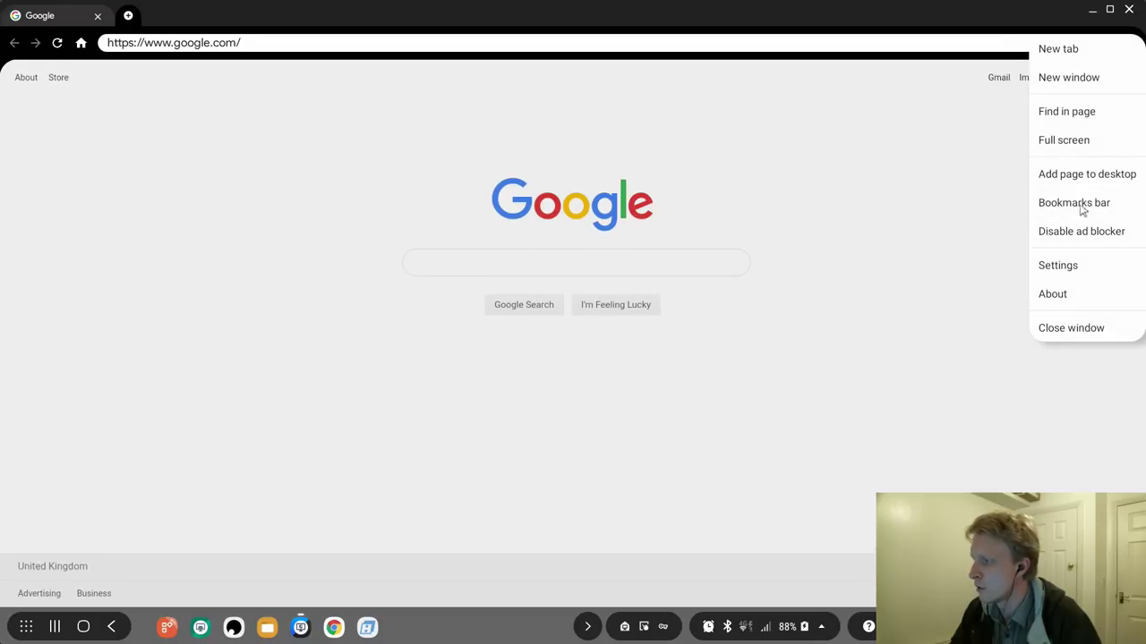
{"action": "left_click", "coordinate": [1058, 49]}
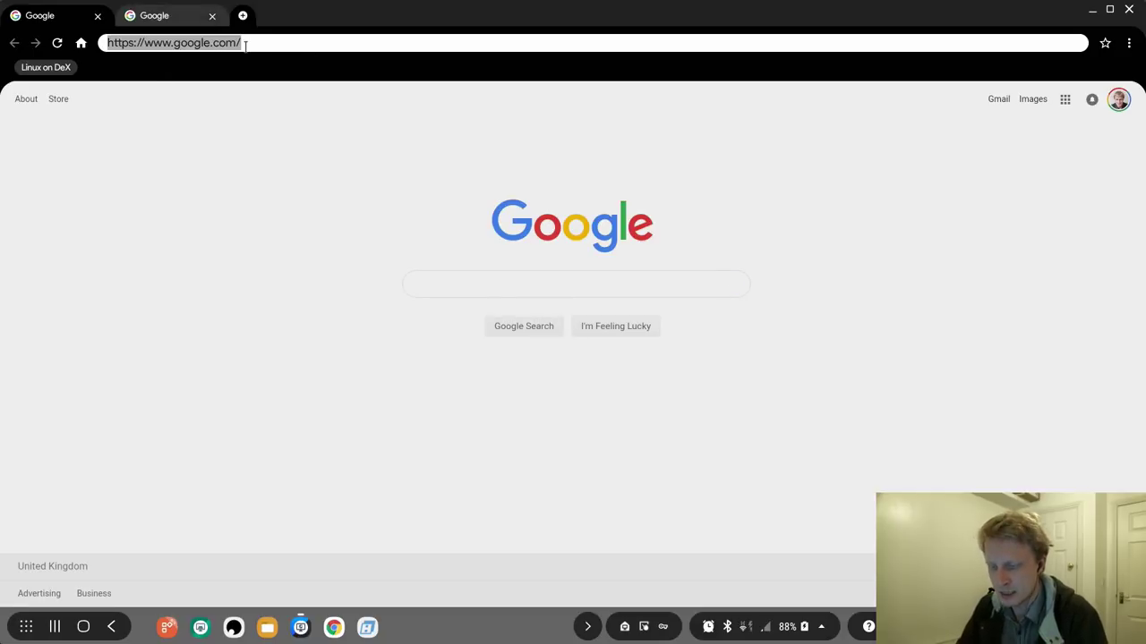
{"action": "type", "text": "https://youtube.com/"}
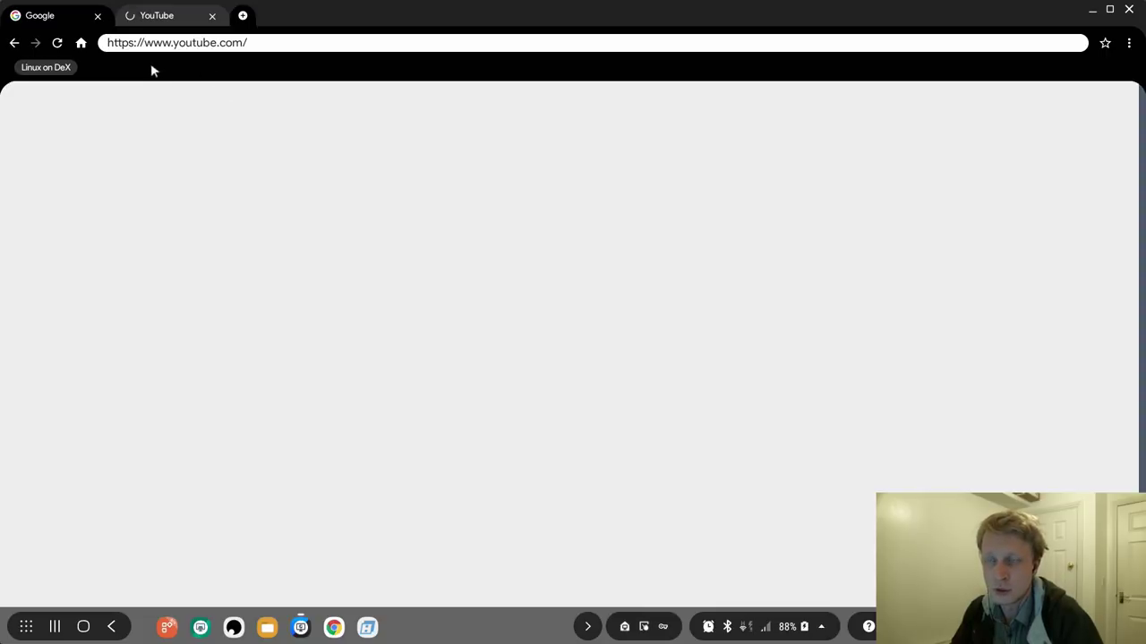
{"action": "left_click", "coordinate": [39, 14]}
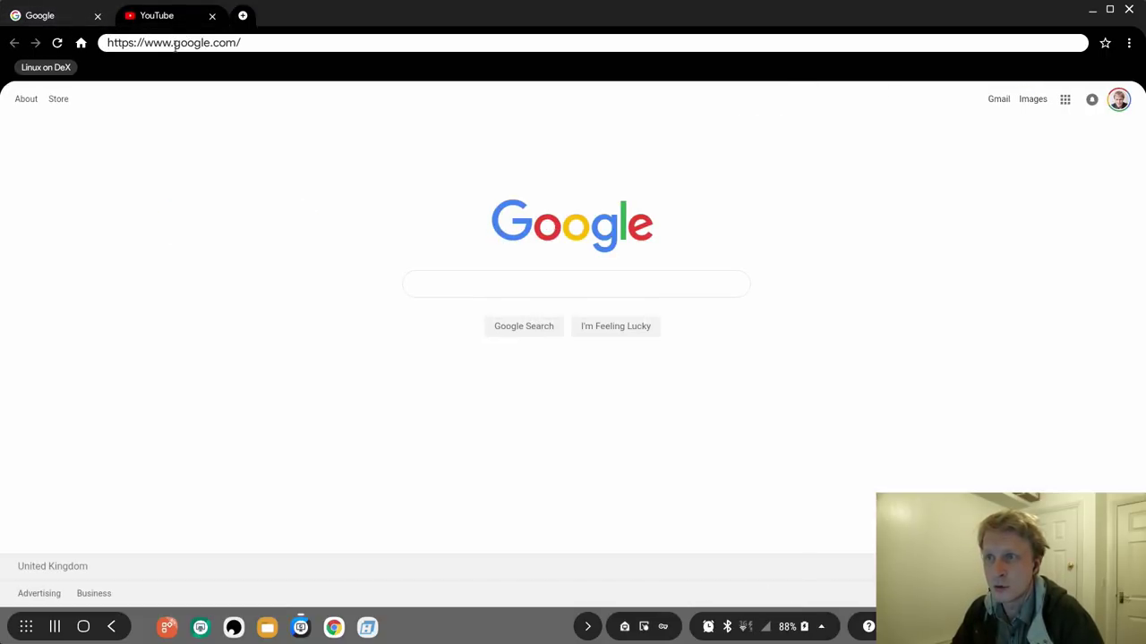
{"action": "type", "text": "weather%20in%20NYC"}
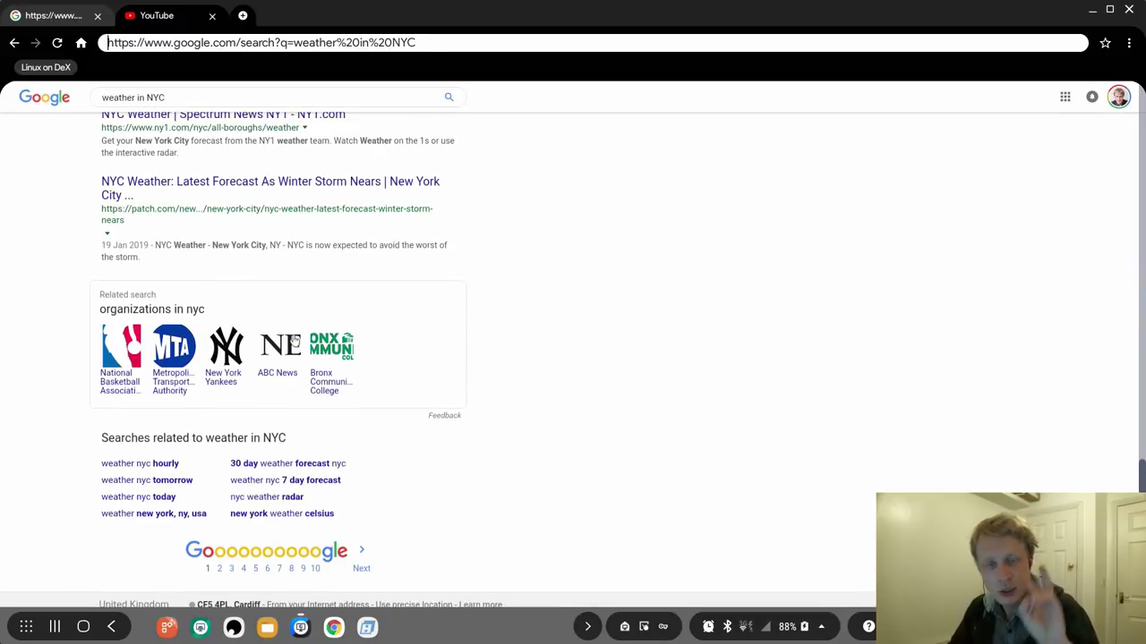
Search YouTube for 'mrp channel dex' and play the 'Print / Scan on Samsung DeX' video, checking the weather tab between.
{"action": "left_click", "coordinate": [158, 14]}
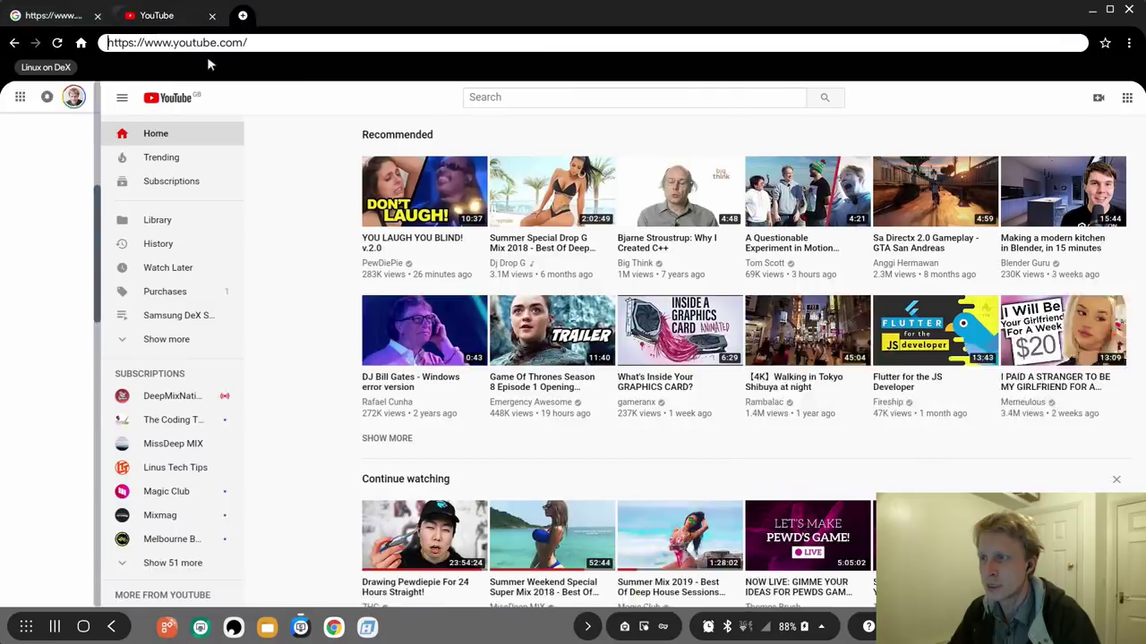
{"action": "type", "text": "mrp"}
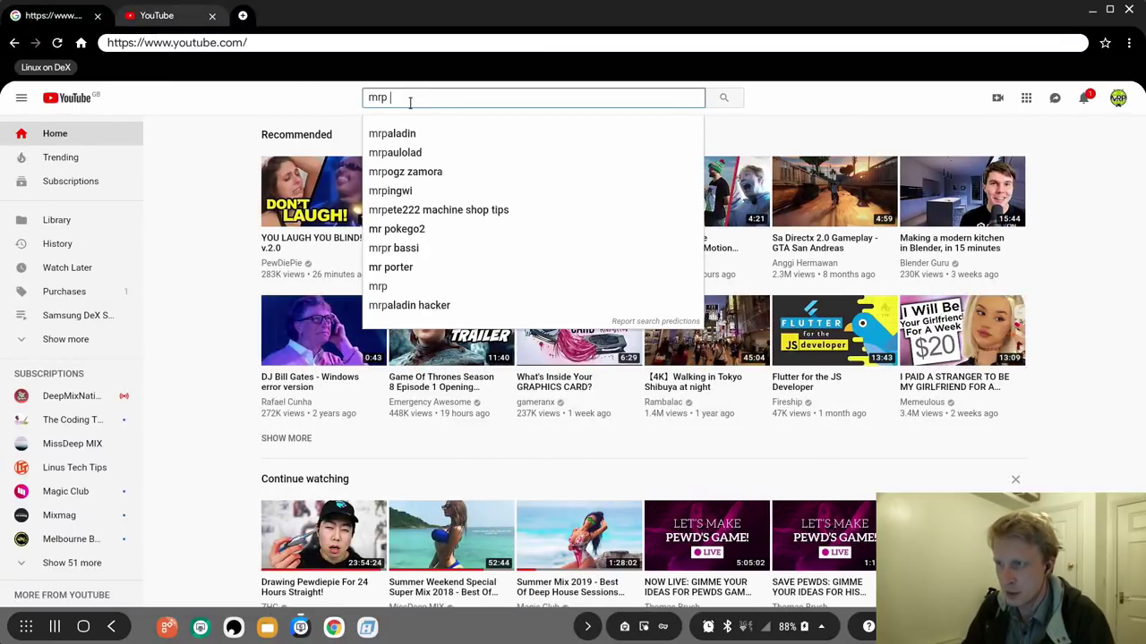
{"action": "type", "text": "channel dex"}
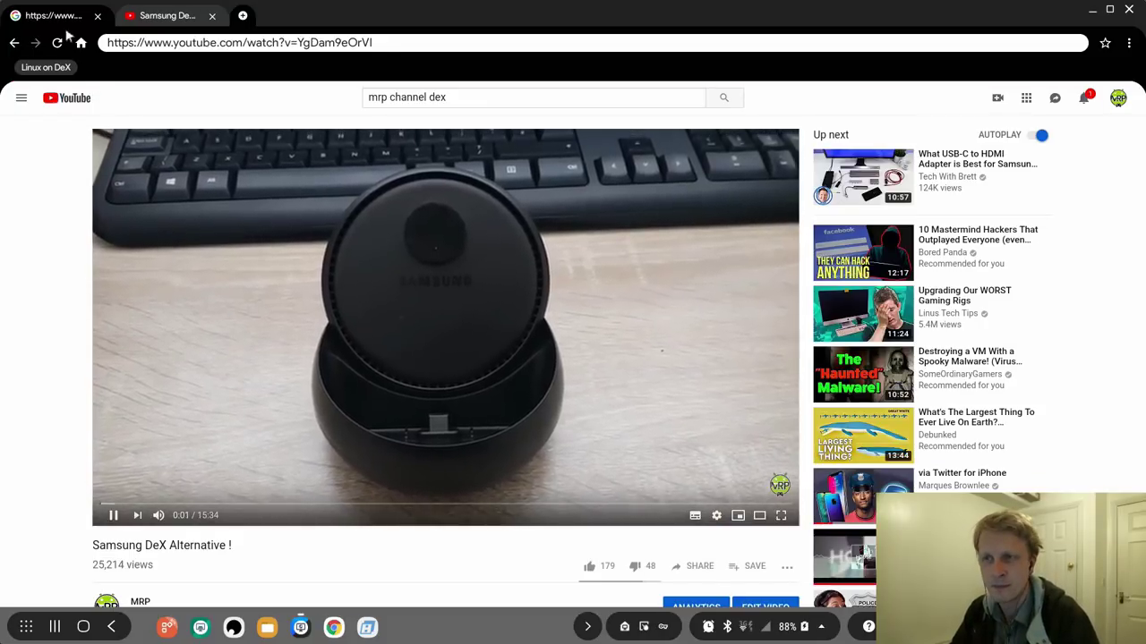
{"action": "left_click", "coordinate": [51, 14]}
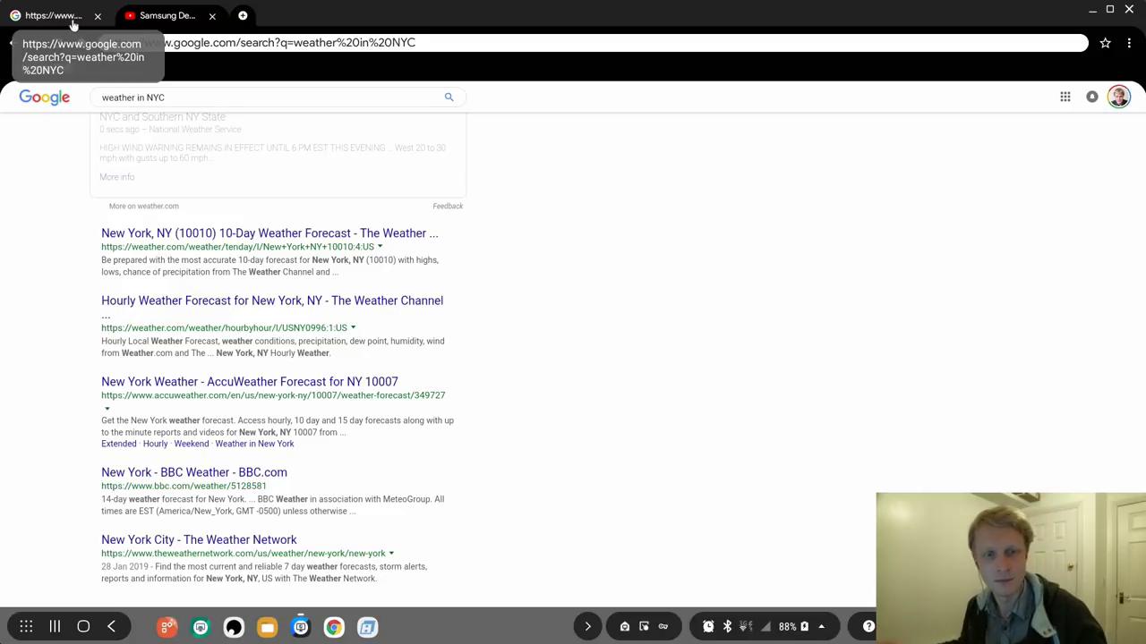
{"action": "left_click", "coordinate": [165, 14]}
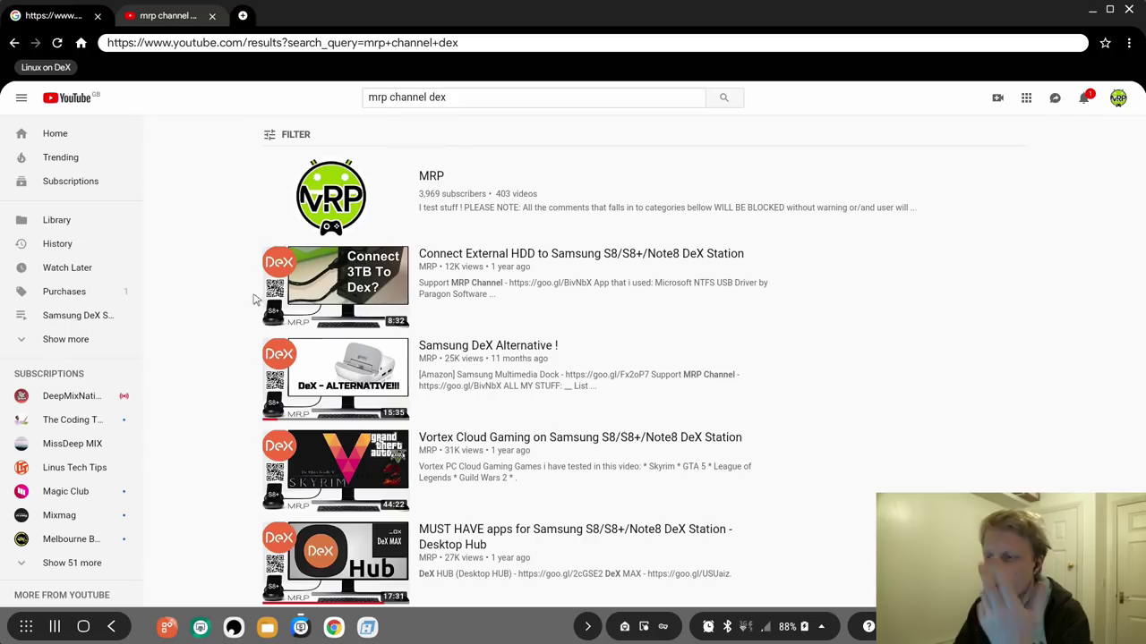
{"action": "scroll", "scroll_direction": "down", "scroll_amount": 3}
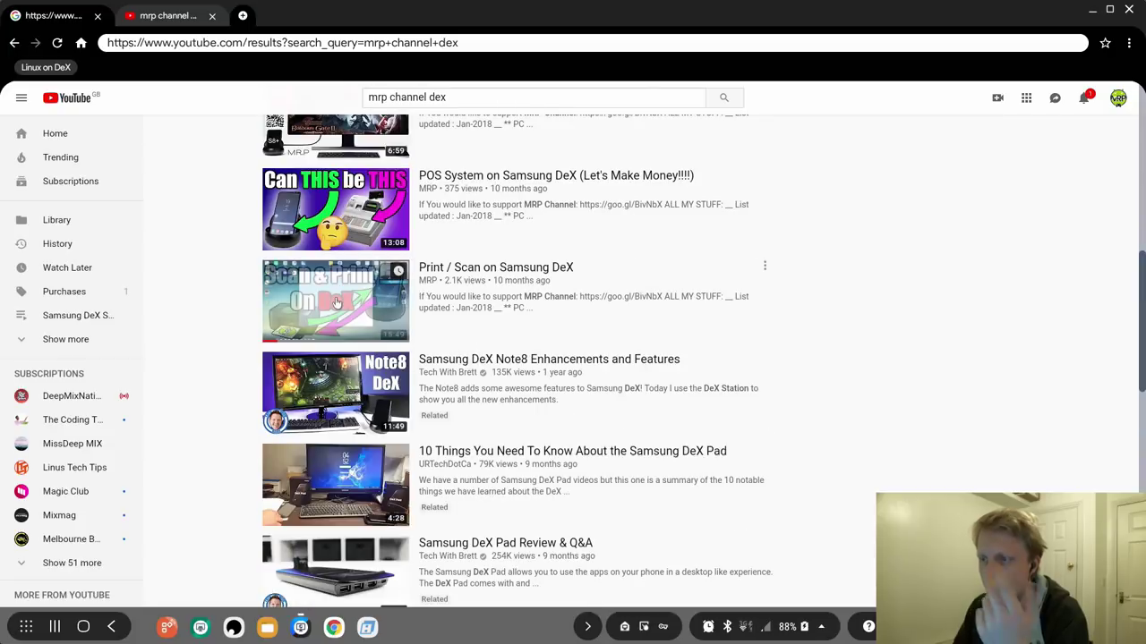
{"action": "left_click", "coordinate": [336, 300]}
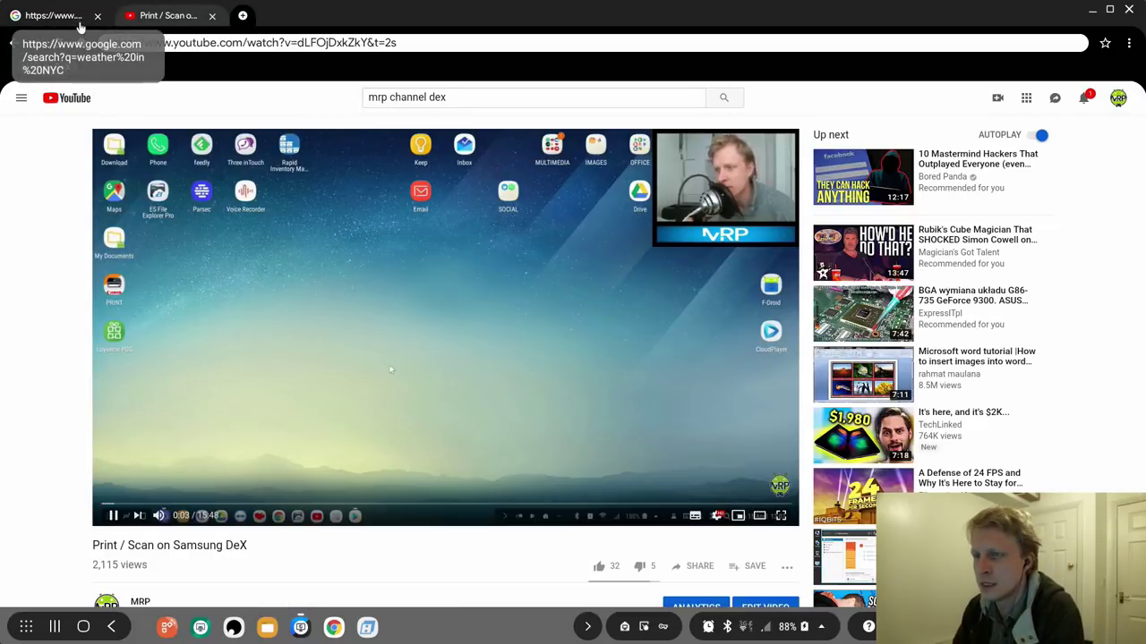
Switch between the weather and YouTube tabs, close the YouTube tab and reopen the options menu.
{"action": "left_click", "coordinate": [52, 14]}
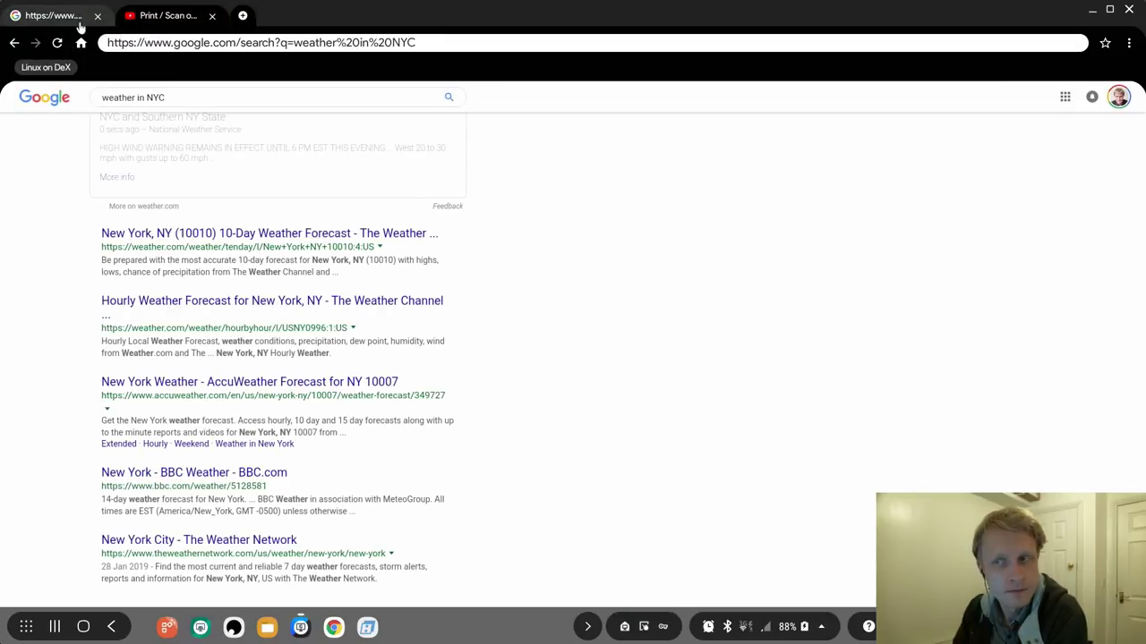
{"action": "left_click", "coordinate": [165, 15]}
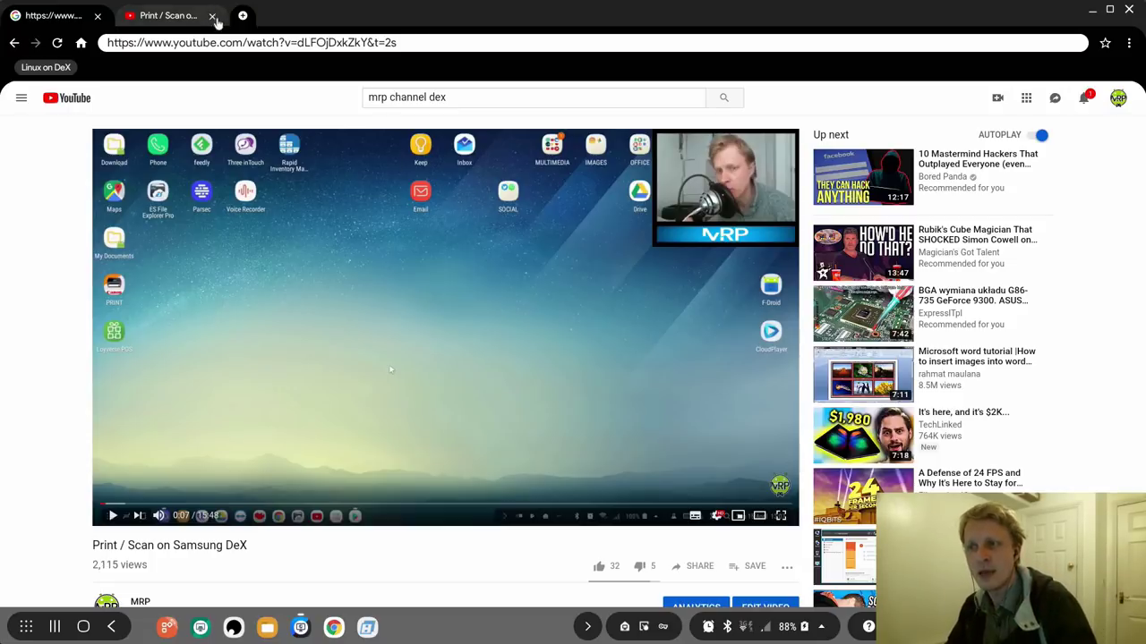
{"action": "left_click", "coordinate": [50, 15]}
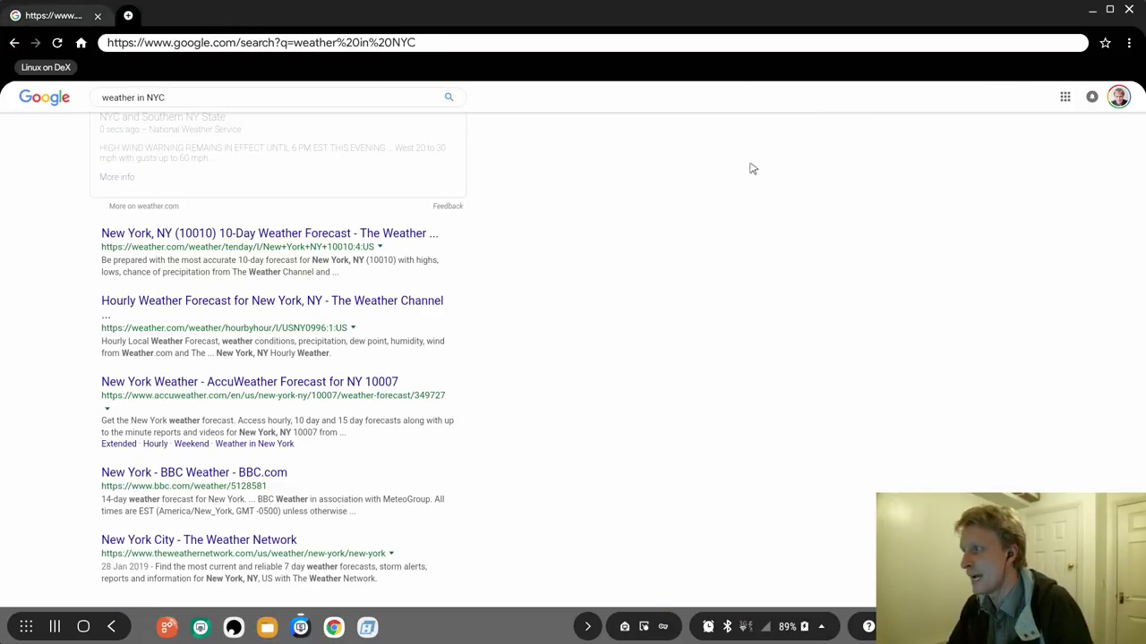
{"action": "left_click", "coordinate": [1128, 43]}
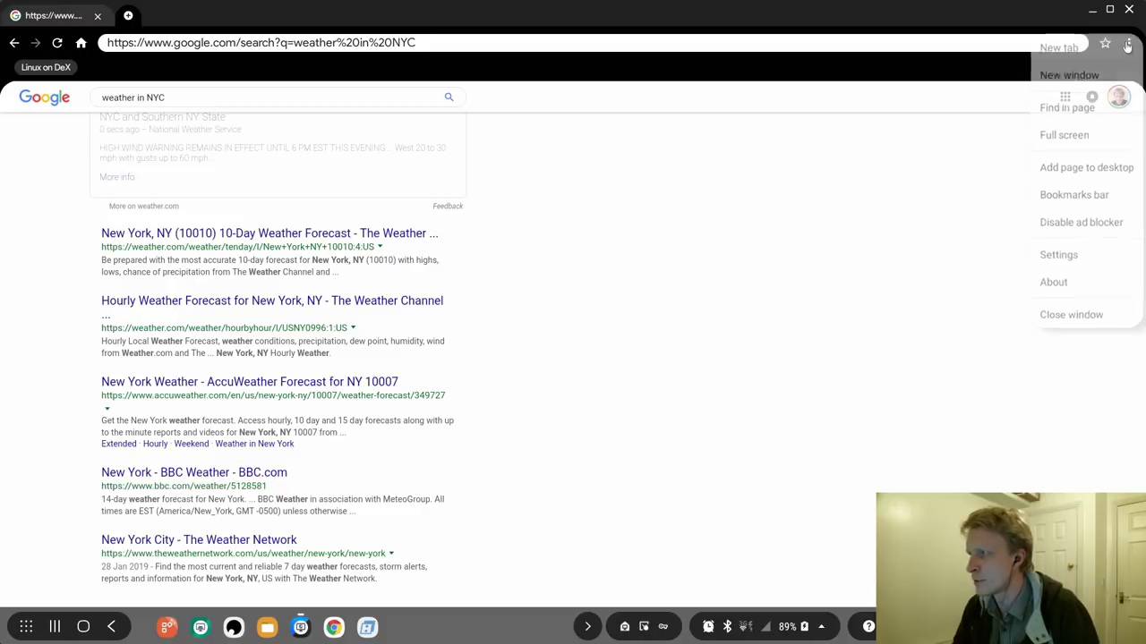
In browser settings, stop the browser closing when all tabs close and set the mobile agent to Samsung internet on DeX.
{"action": "left_click", "coordinate": [1058, 254]}
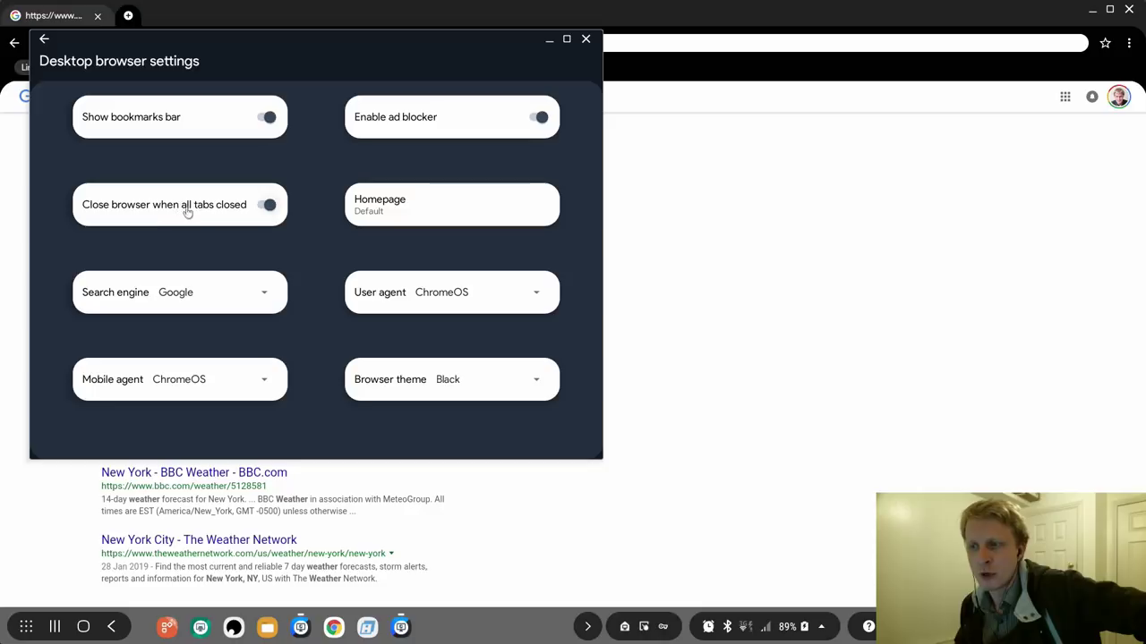
{"action": "left_click", "coordinate": [267, 204]}
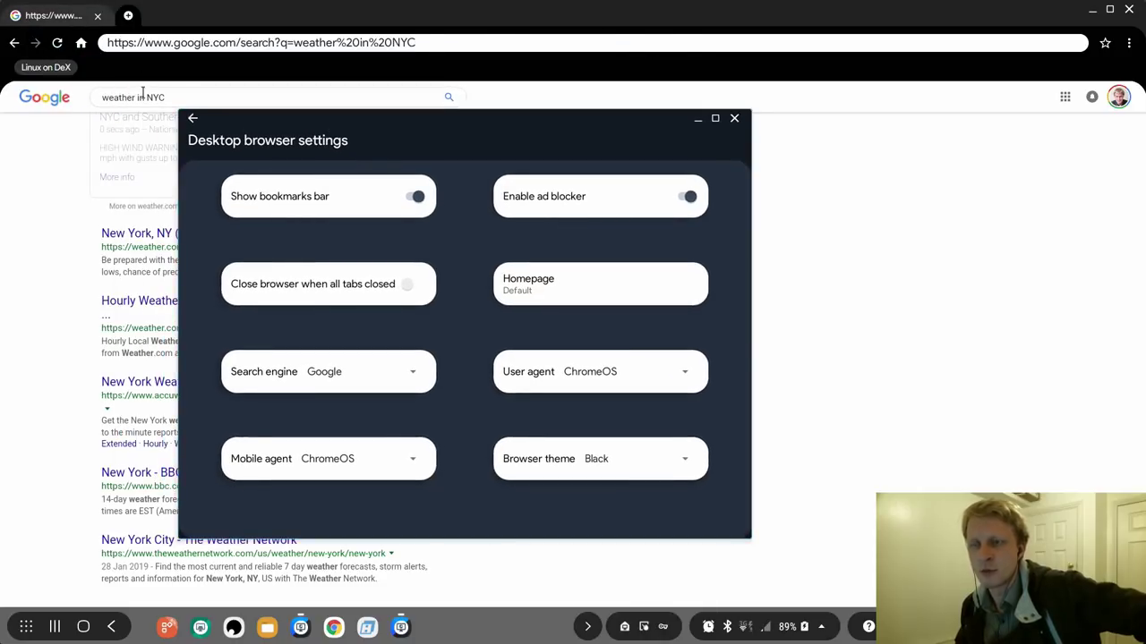
{"action": "left_click", "coordinate": [416, 195]}
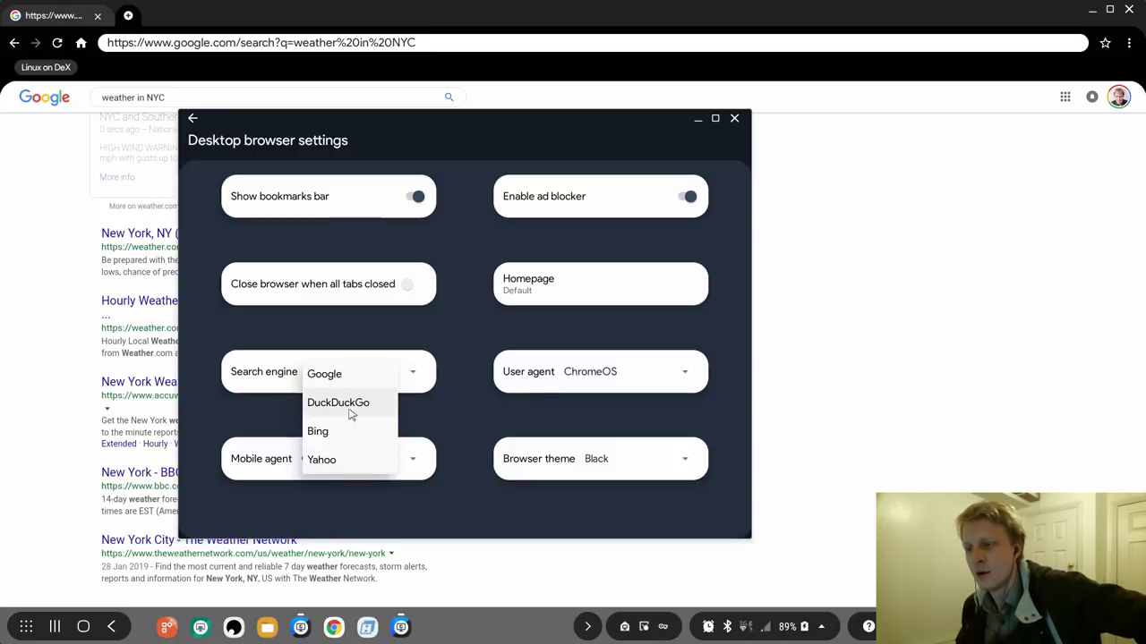
{"action": "left_click", "coordinate": [324, 375]}
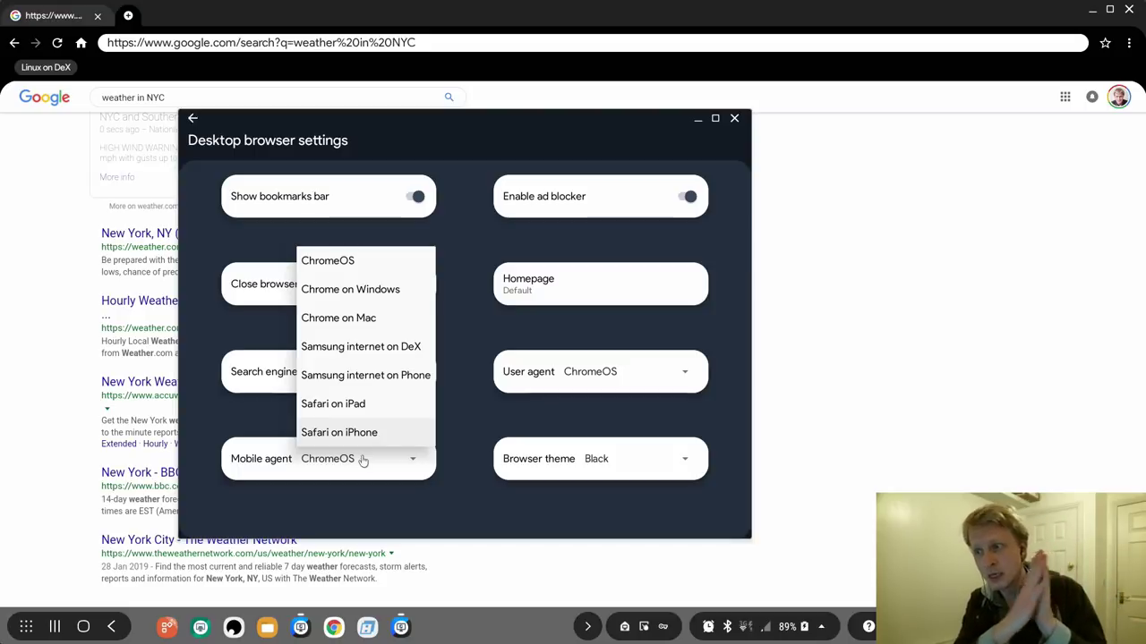
{"action": "mouse_move", "coordinate": [328, 262]}
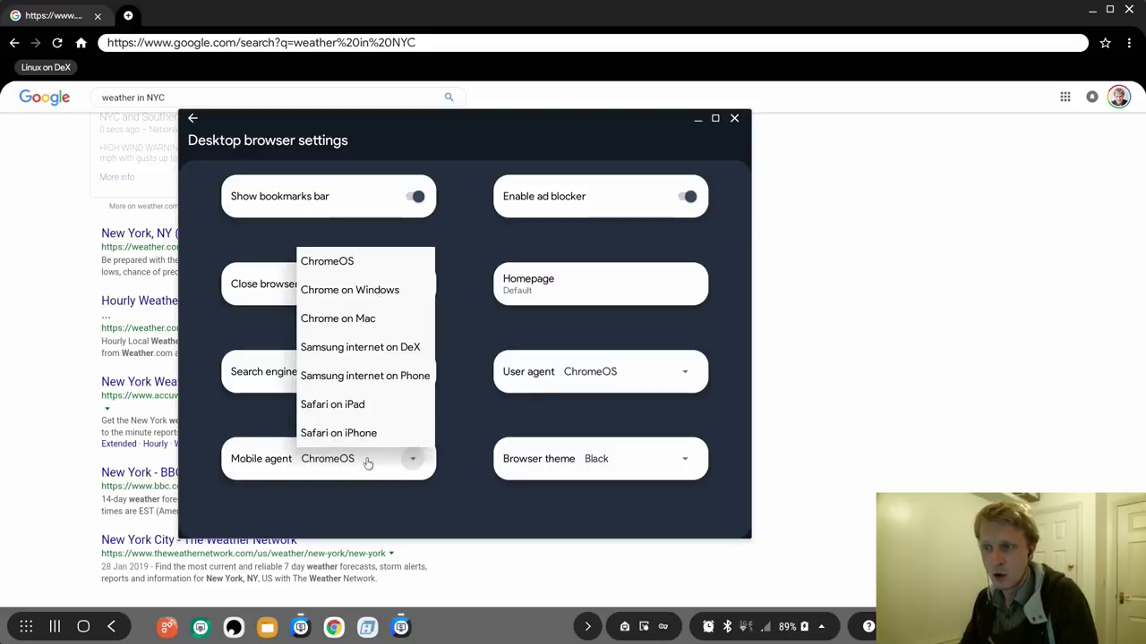
{"action": "mouse_move", "coordinate": [359, 347]}
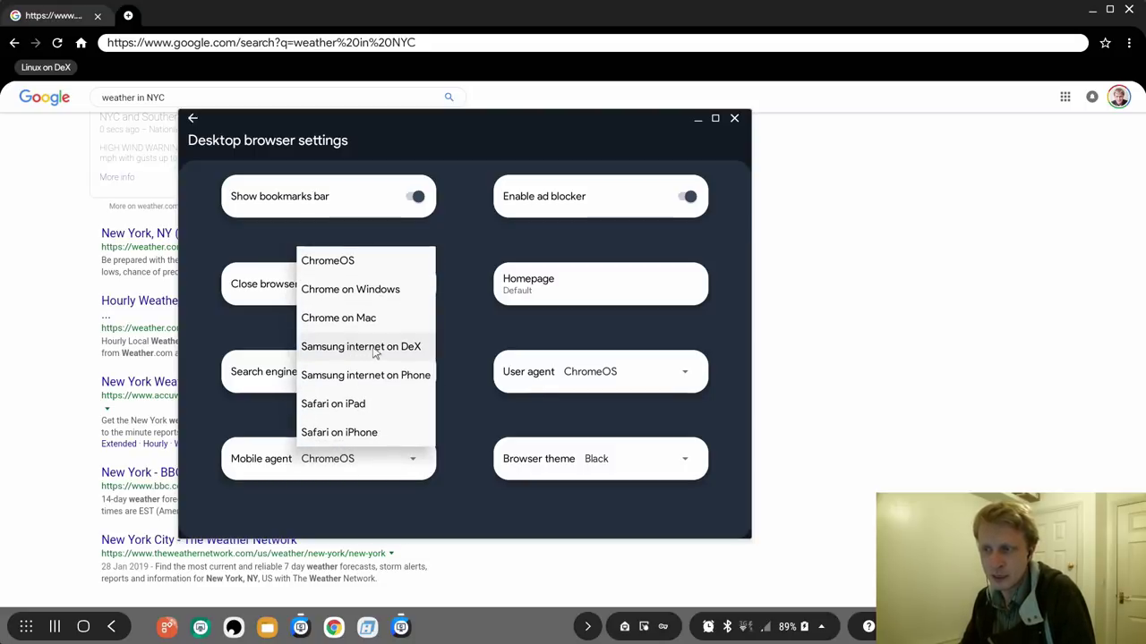
{"action": "left_click", "coordinate": [365, 376]}
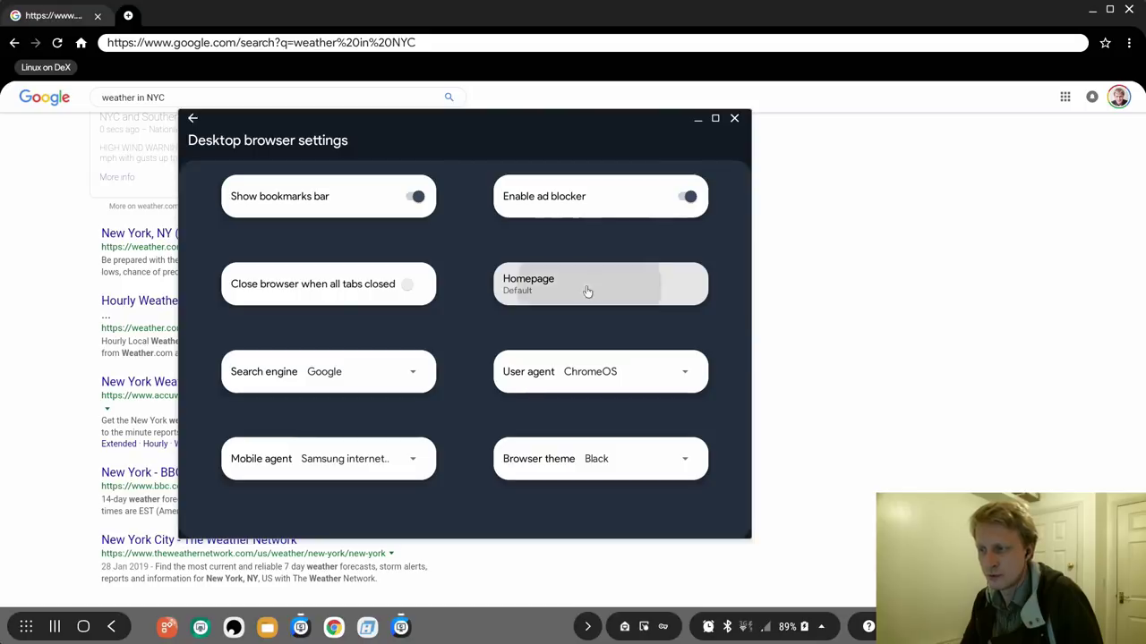
Review the homepage setting and keep the browser theme on Black in the theme dropdown.
{"action": "left_click", "coordinate": [587, 283]}
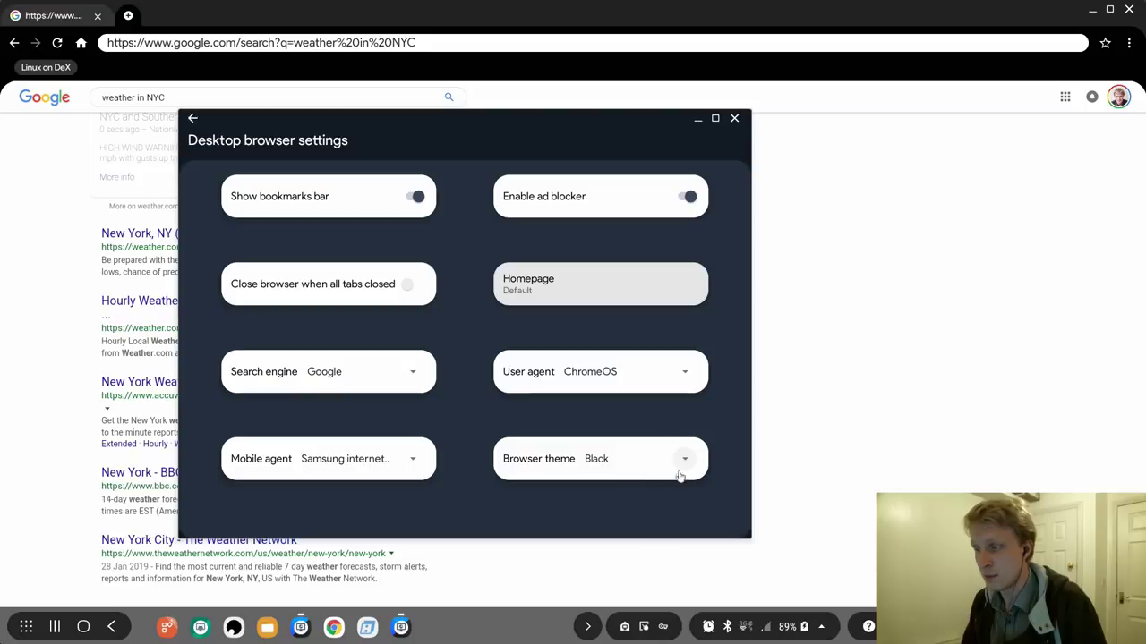
{"action": "left_click", "coordinate": [684, 459]}
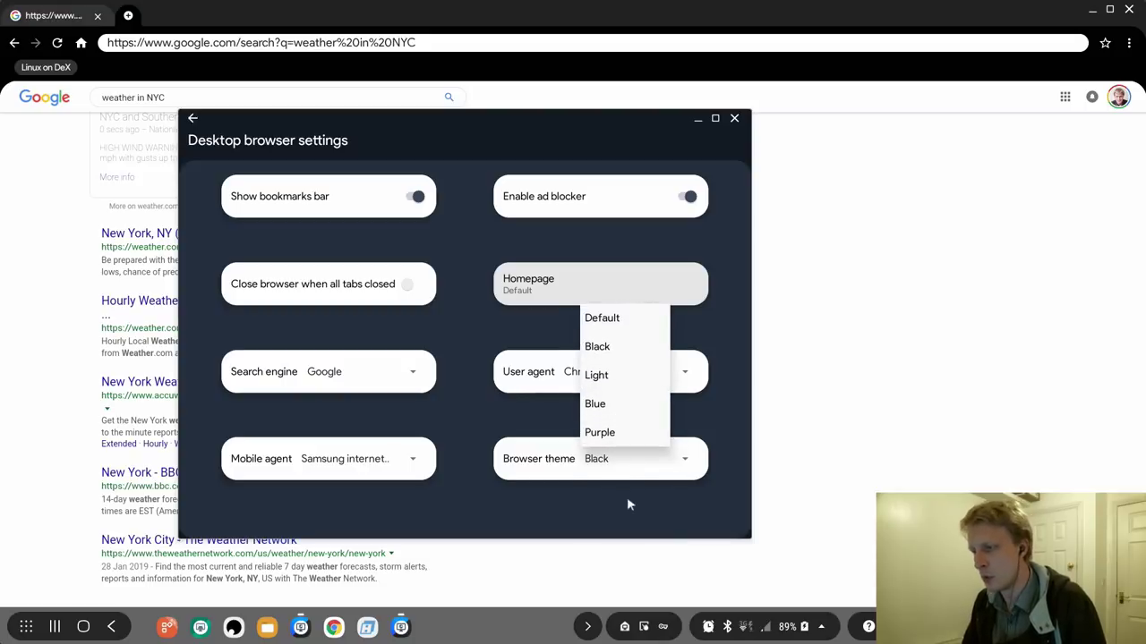
{"action": "left_click", "coordinate": [596, 374]}
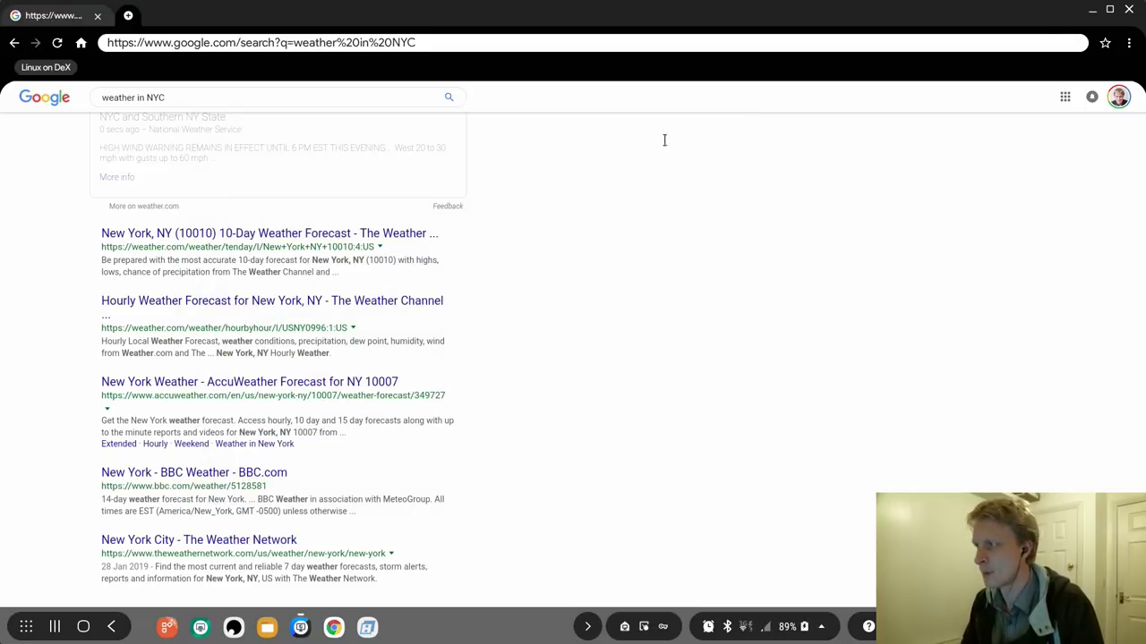
{"action": "left_click", "coordinate": [1127, 43]}
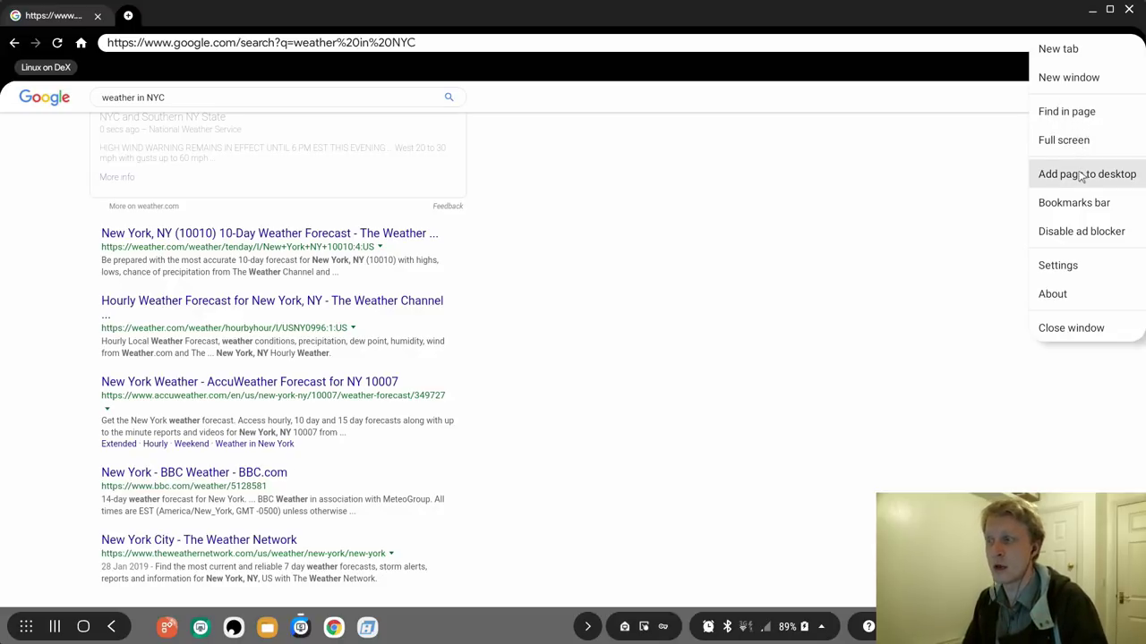
{"action": "mouse_move", "coordinate": [1074, 203]}
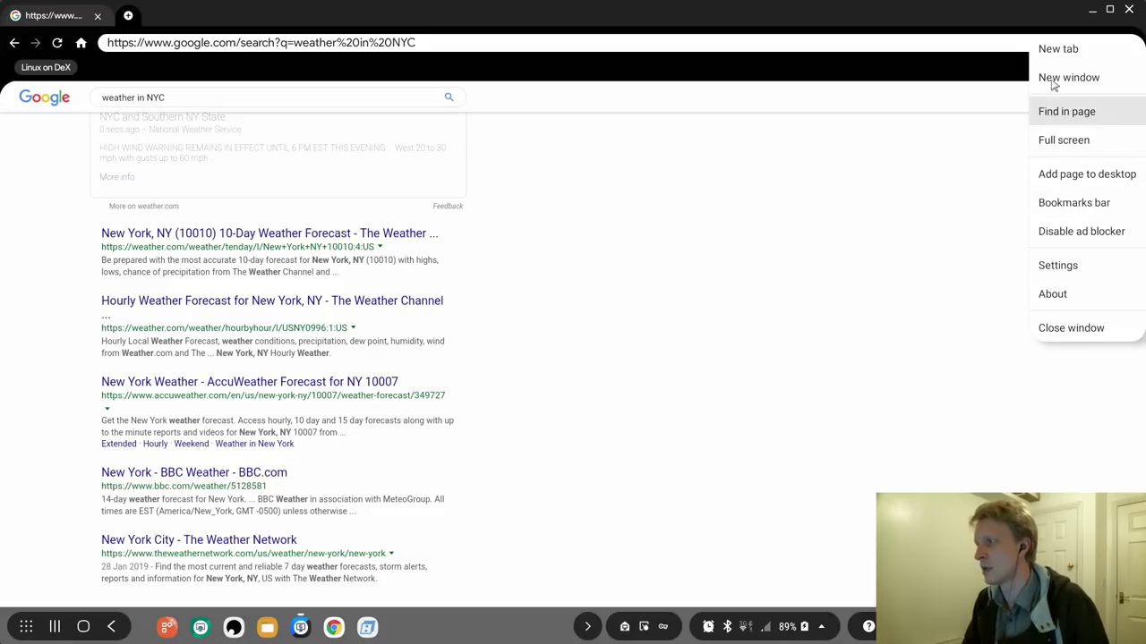
{"action": "left_click", "coordinate": [856, 193]}
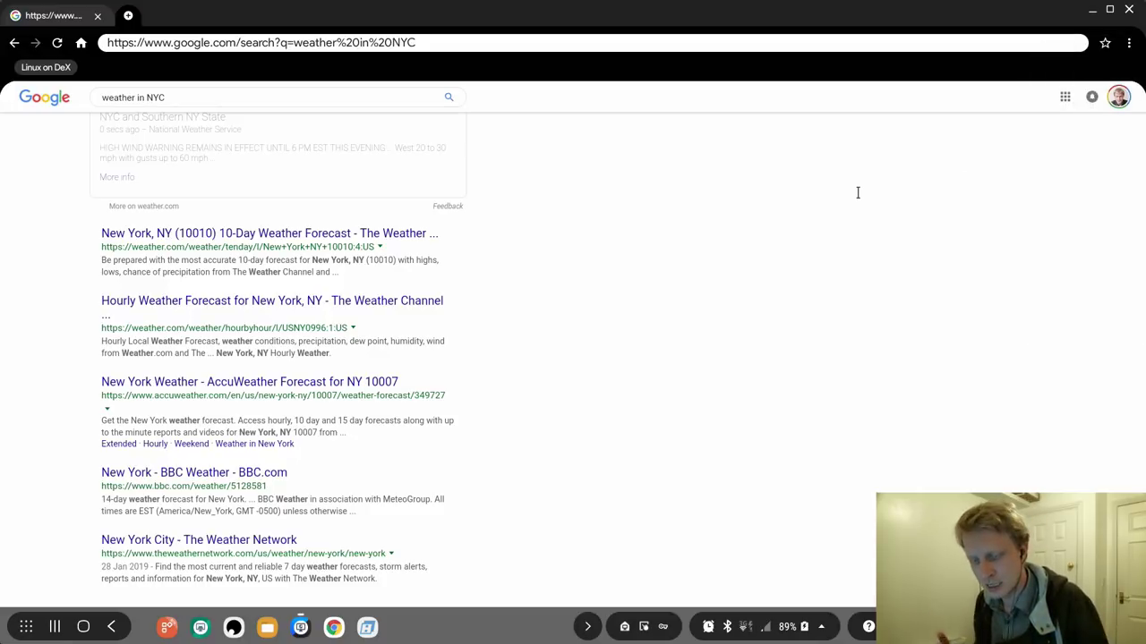
{"action": "left_click", "coordinate": [243, 14]}
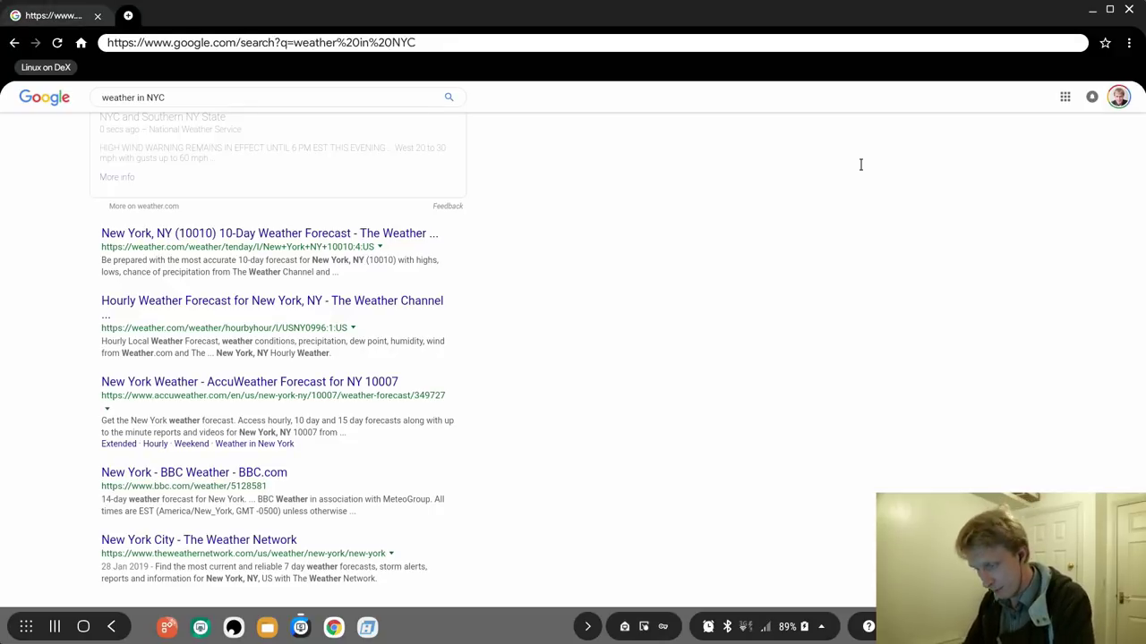
{"action": "scroll", "scroll_direction": "down", "scroll_amount": 3}
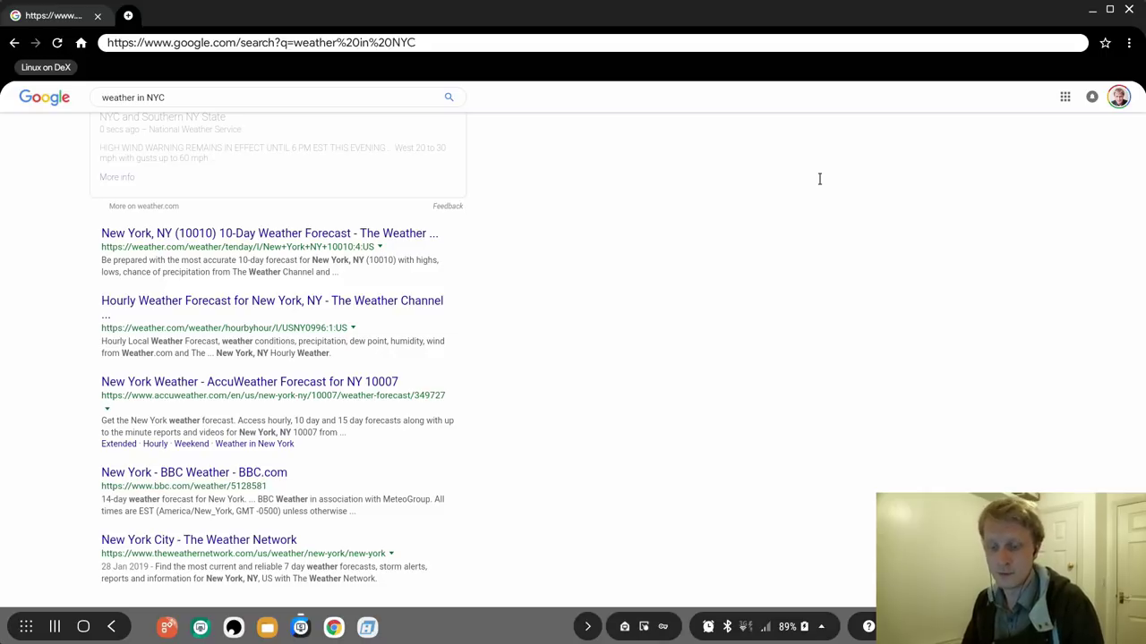
{"action": "mouse_move", "coordinate": [781, 197]}
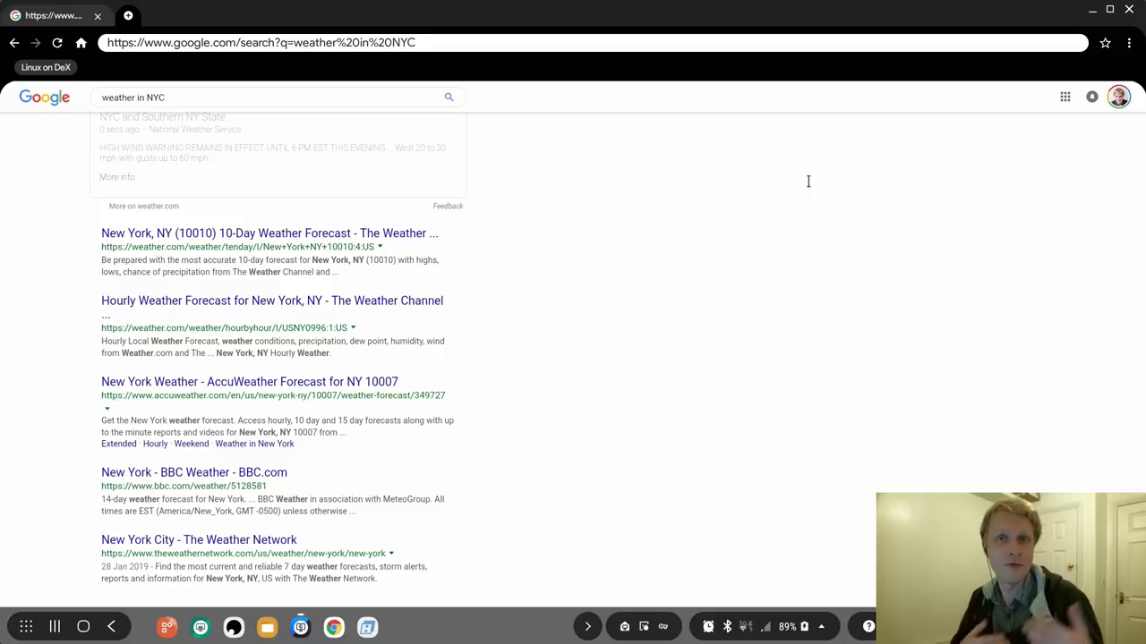
{"action": "mouse_move", "coordinate": [311, 75]}
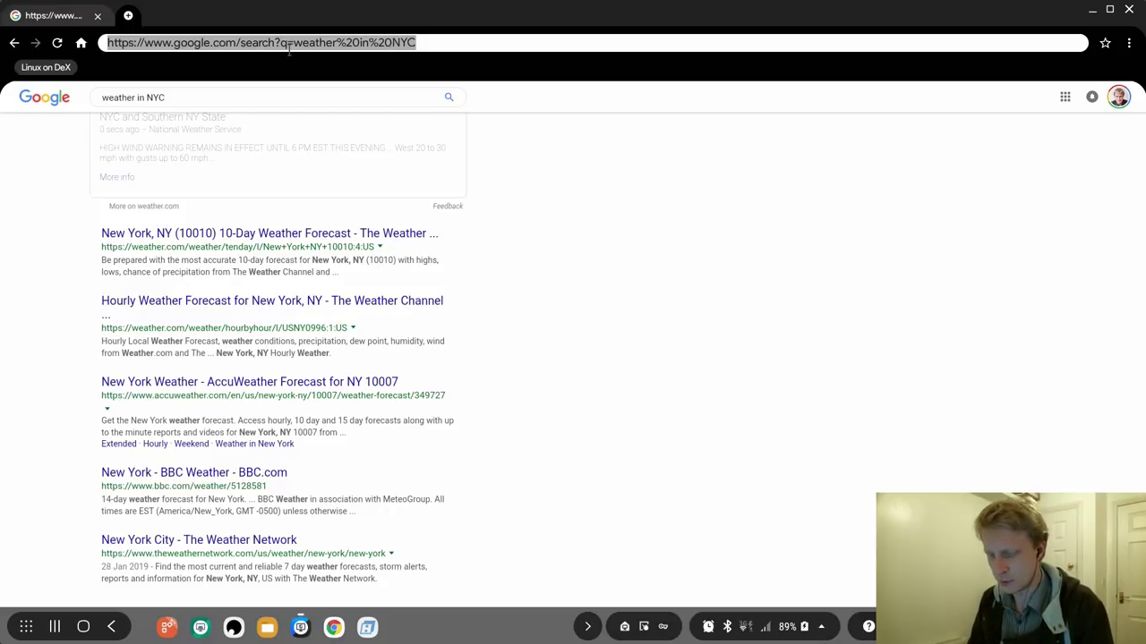
Search Google for 'reddit samsungdex', open the 'Samsung Dex - Reddit' result and edit the URL to r/samsungdex.
{"action": "type", "text": "reddiut"}
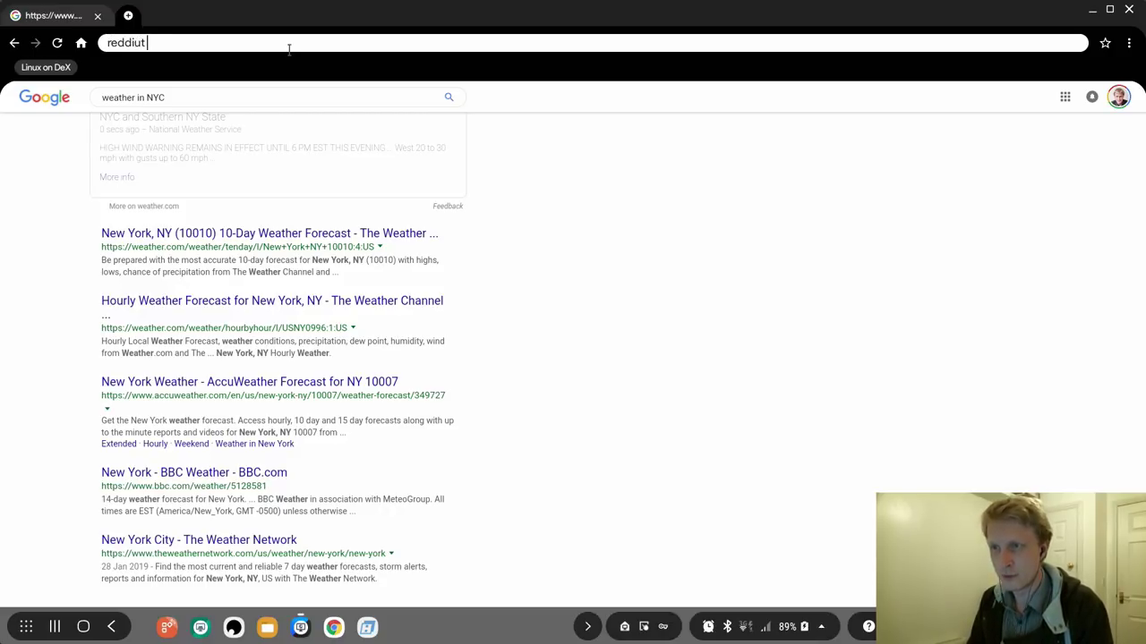
{"action": "type", "text": "reddit samsung"}
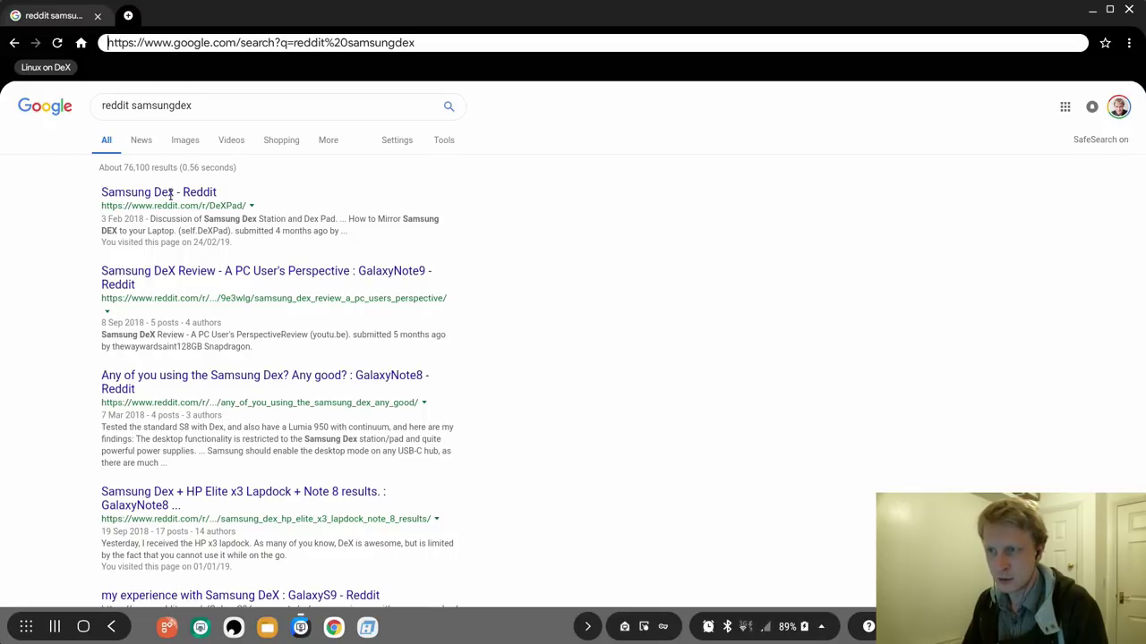
{"action": "left_click", "coordinate": [158, 191]}
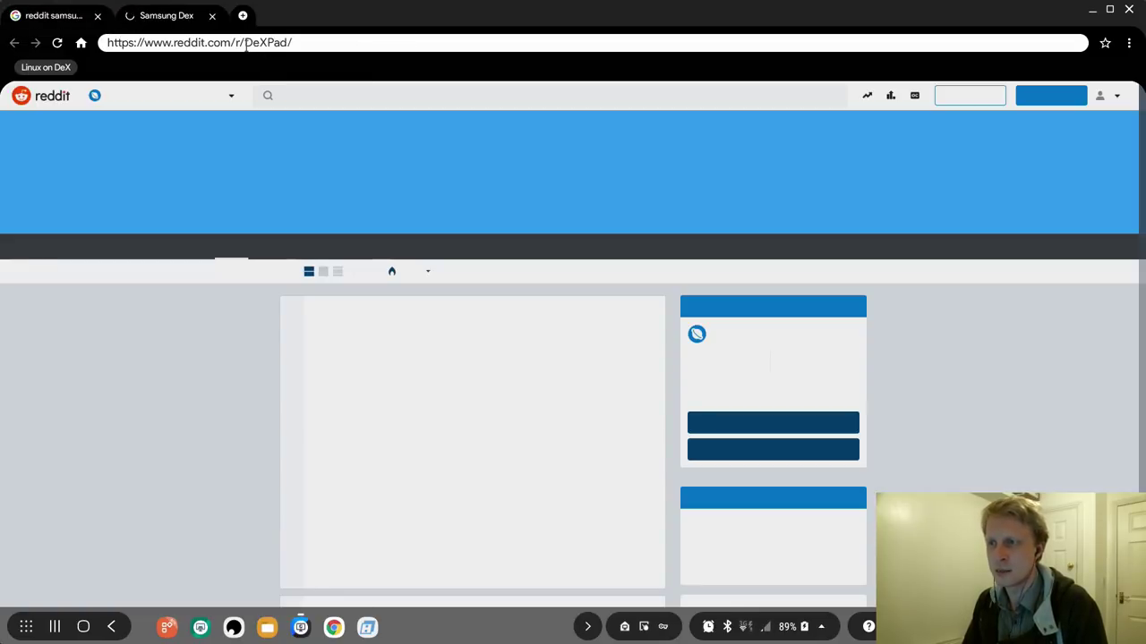
{"action": "type", "text": "samsungdex"}
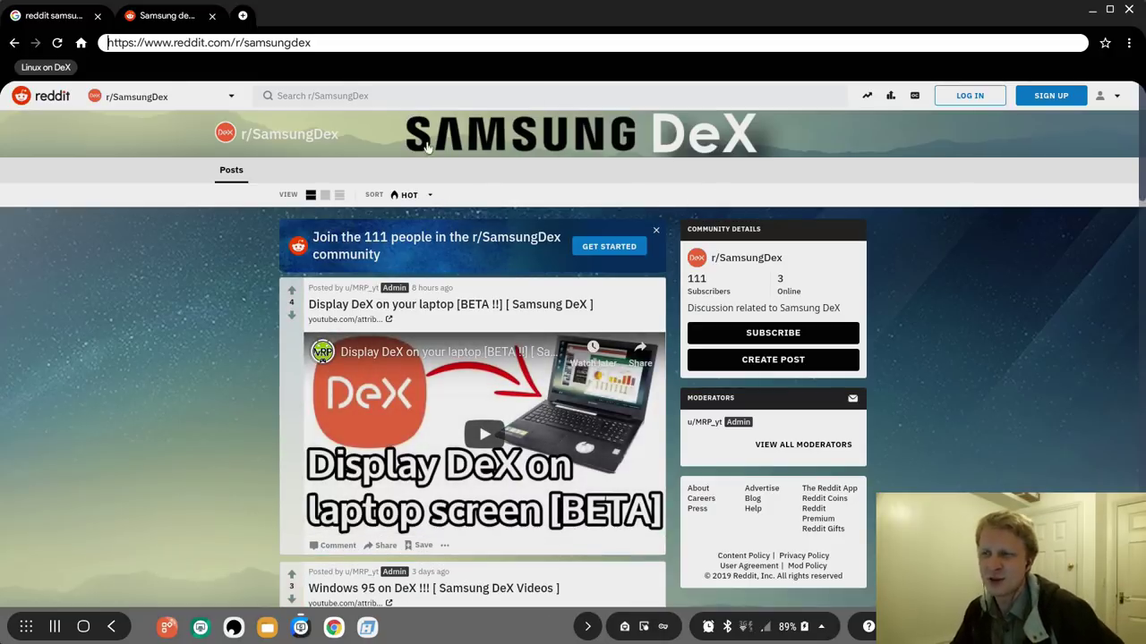
Scroll through the r/SamsungDex subreddit posts.
{"action": "scroll", "scroll_direction": "down", "scroll_amount": 3}
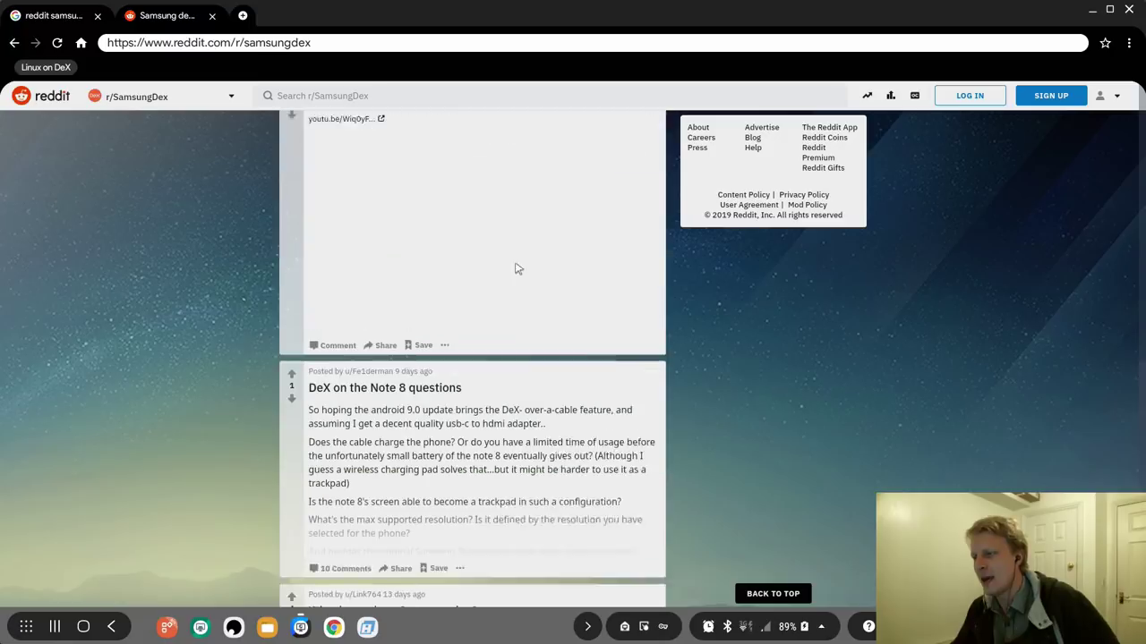
{"action": "scroll", "scroll_direction": "up", "scroll_amount": 3}
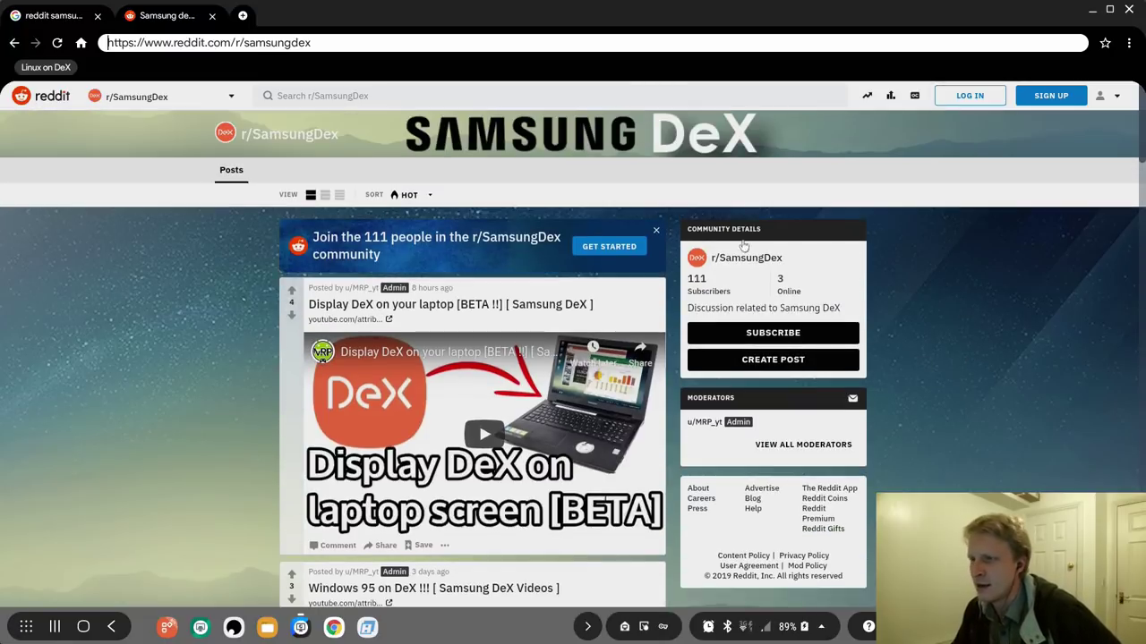
{"action": "scroll", "scroll_direction": "down", "scroll_amount": 3}
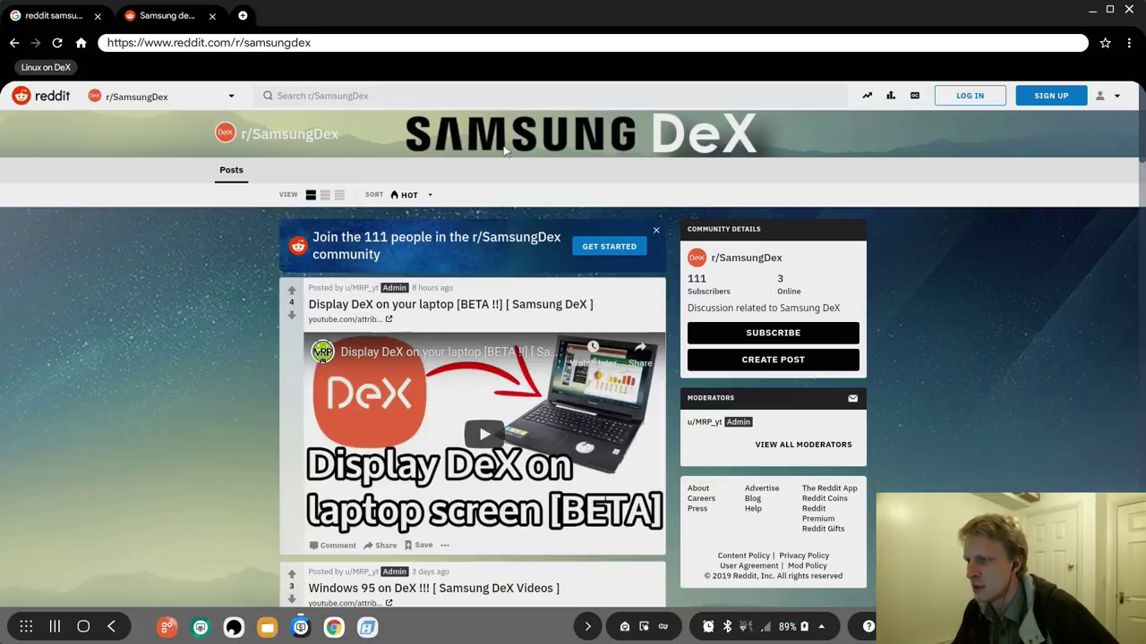
{"action": "mouse_move", "coordinate": [706, 133]}
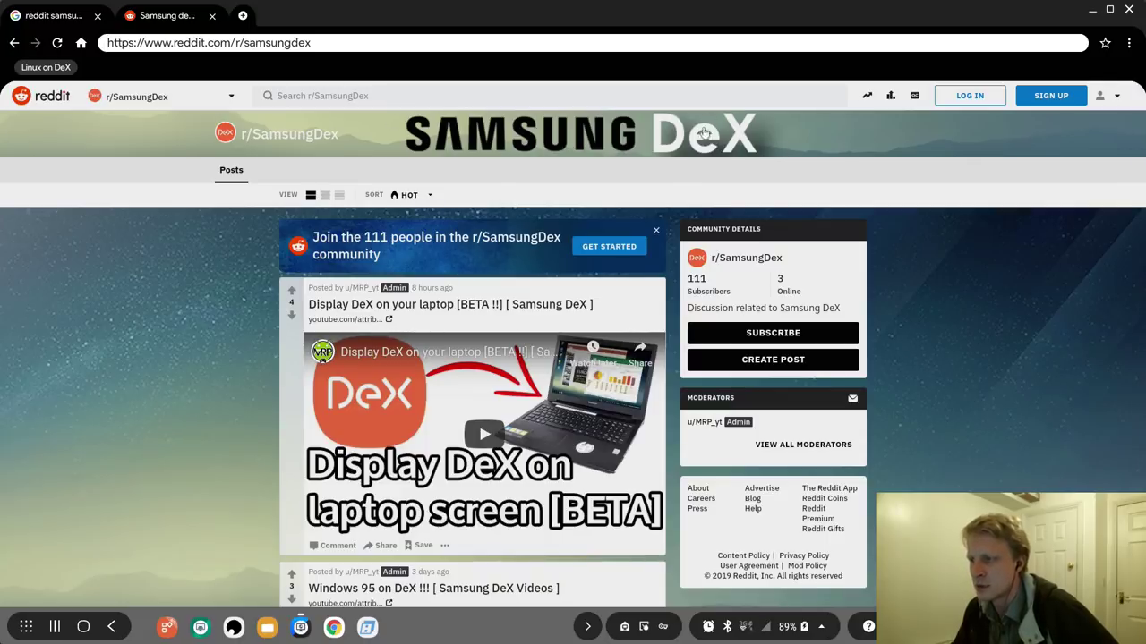
{"action": "mouse_move", "coordinate": [705, 132]}
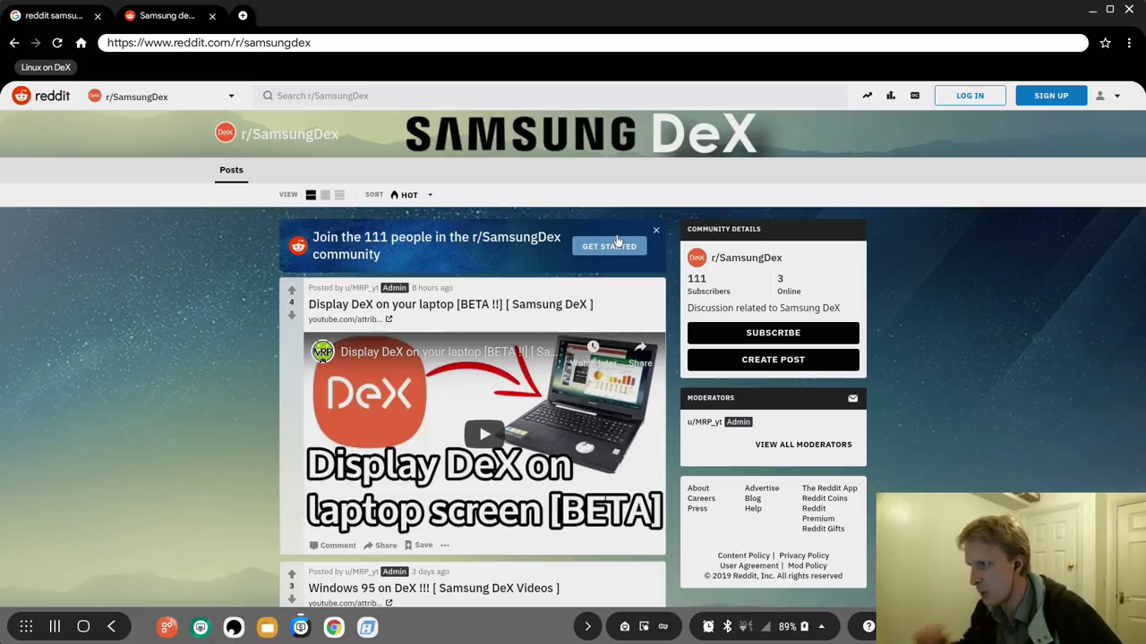
{"action": "mouse_move", "coordinate": [219, 276]}
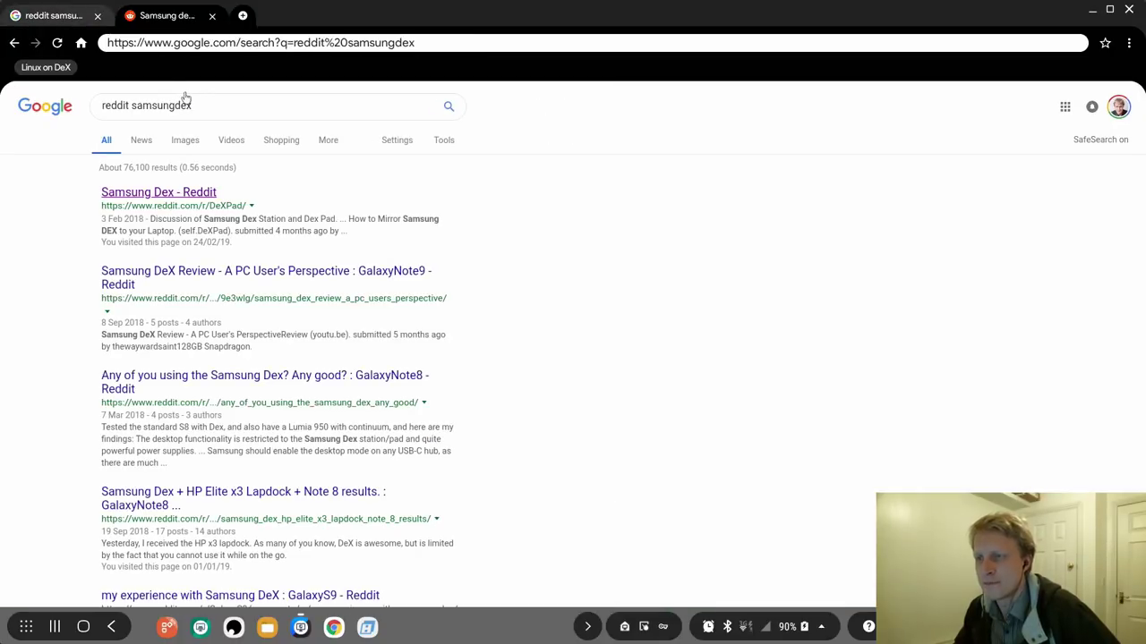
{"action": "mouse_move", "coordinate": [303, 195]}
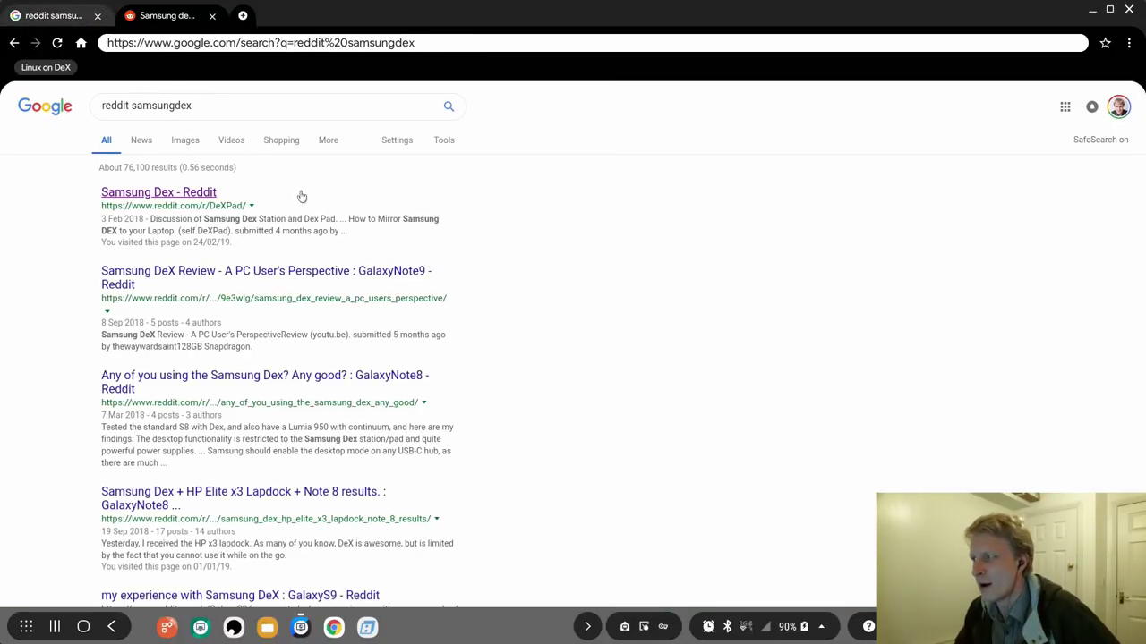
{"action": "mouse_move", "coordinate": [549, 222]}
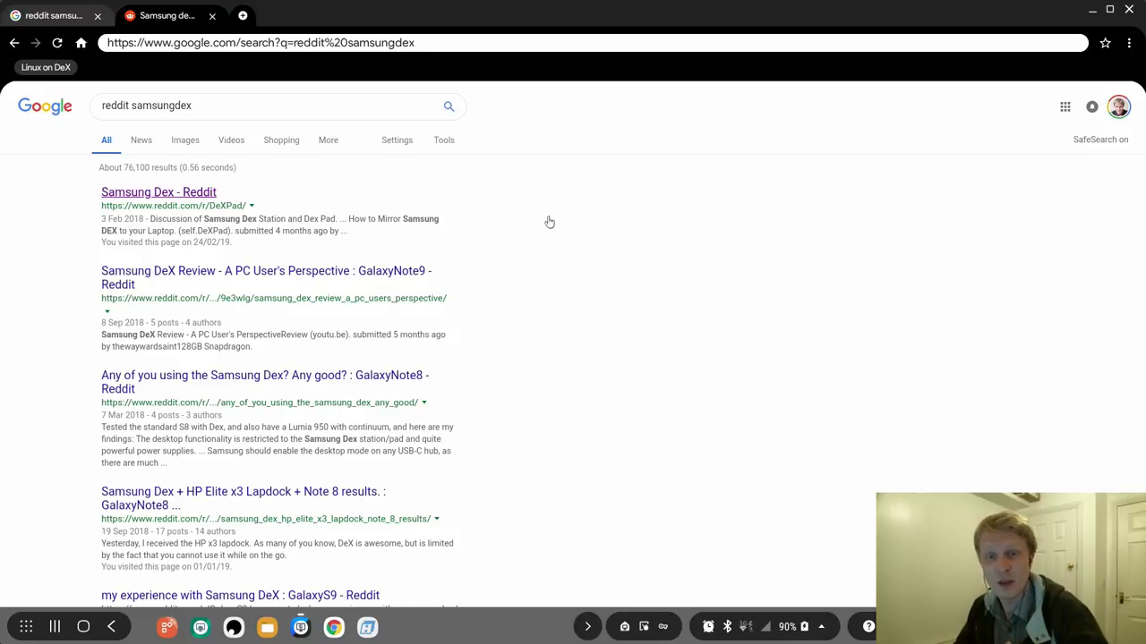
Switch to the second tab to show the r/SamsungDex subreddit page again.
{"action": "left_click", "coordinate": [170, 15]}
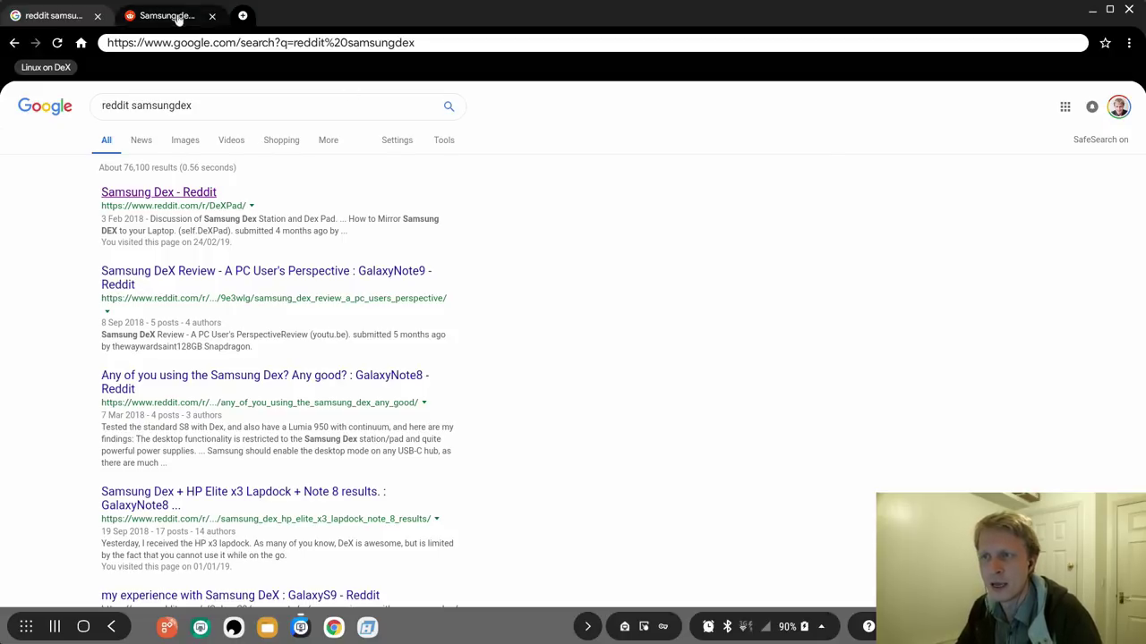
{"action": "left_click", "coordinate": [158, 192]}
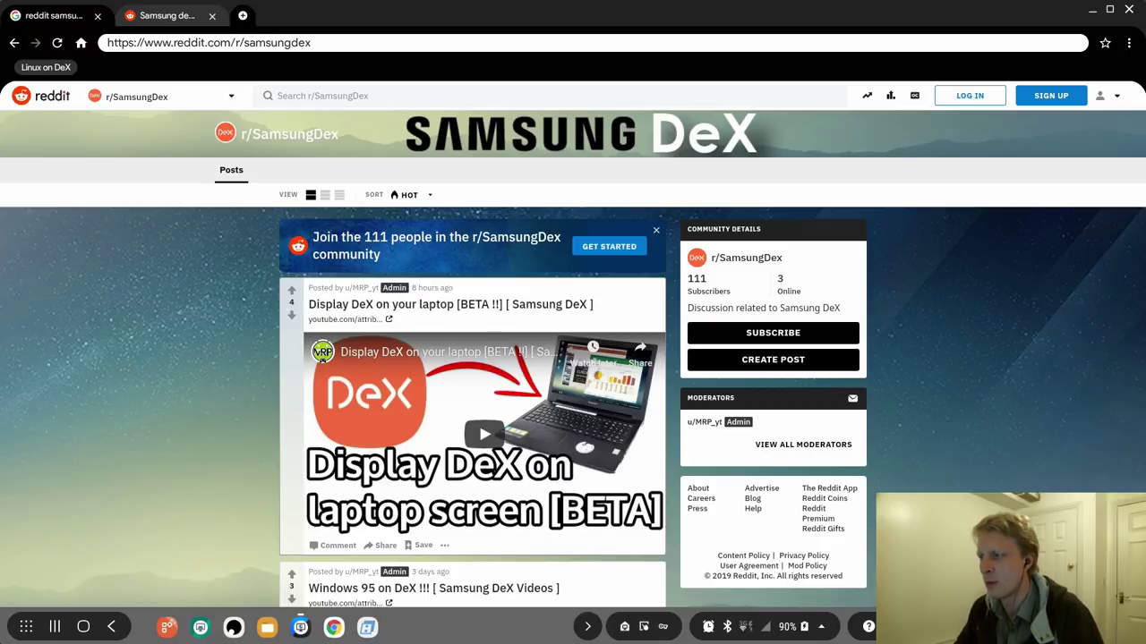
{"action": "mouse_move", "coordinate": [376, 333]}
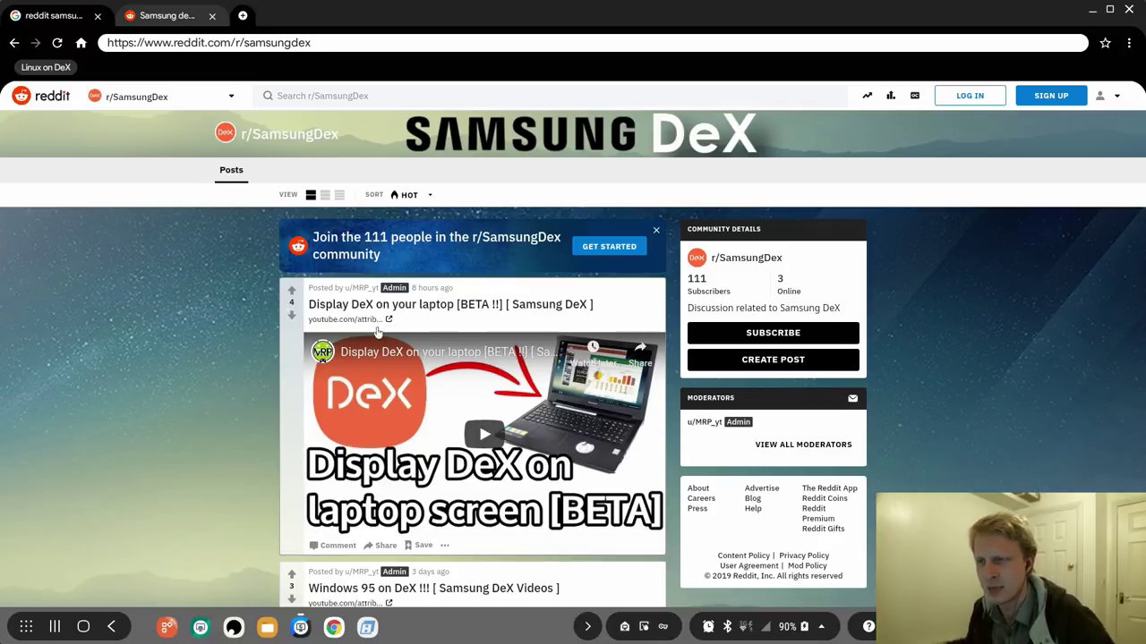